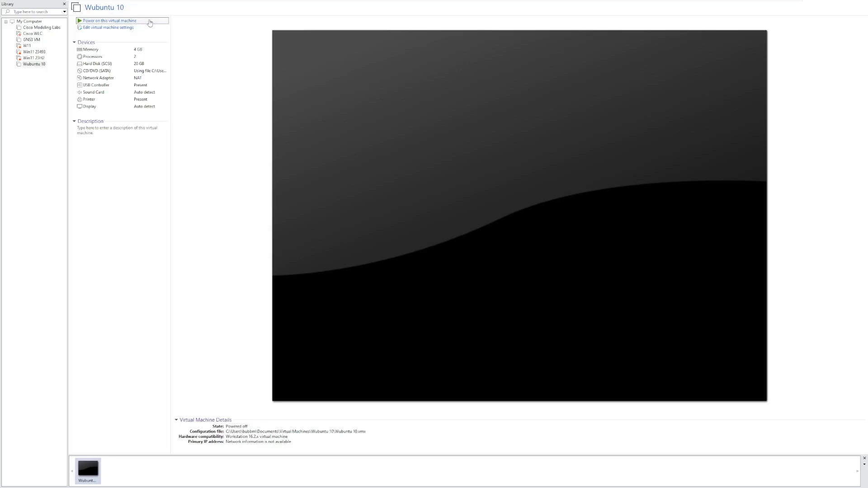
# Step: Power on the Wubuntu 10 virtual machine from the VMware library
pyautogui.click(111, 20)
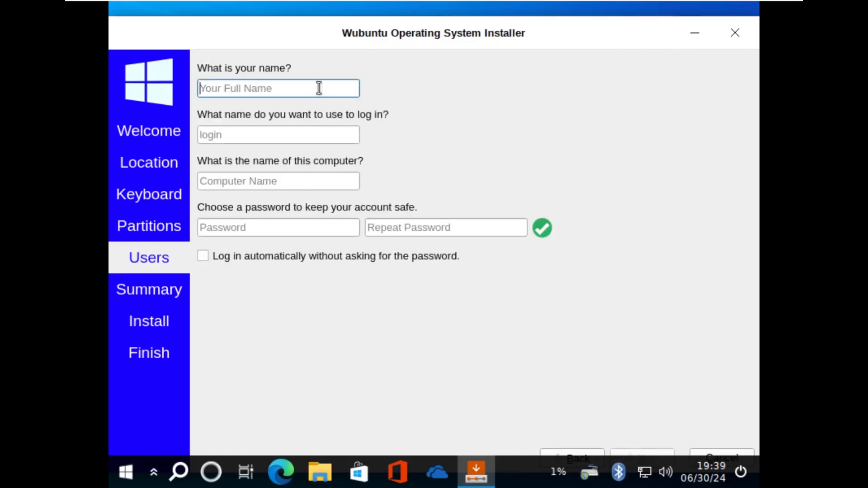
# Step: Create the installer user account 'Windows' with a password and launch installation from the summary
pyautogui.write('Windows')
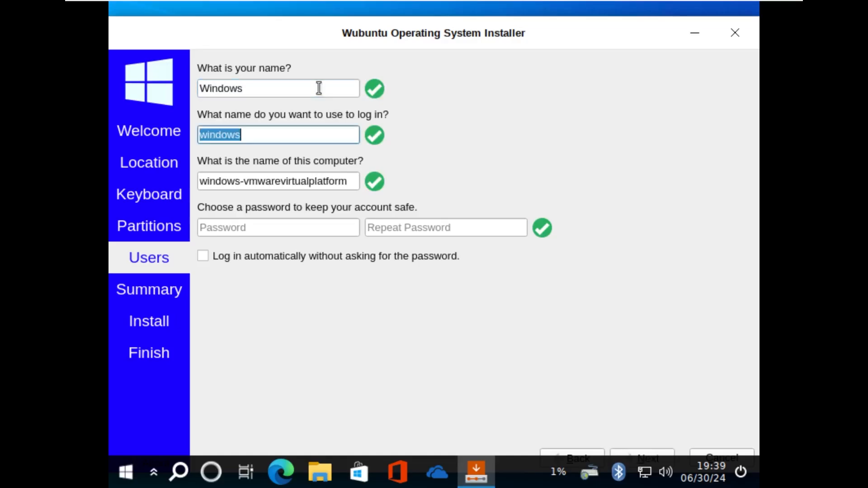
pyautogui.click(278, 228)
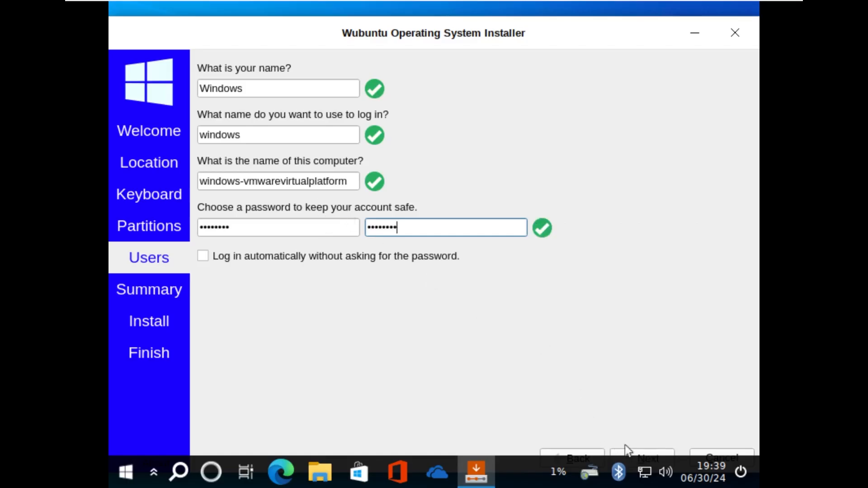
pyautogui.click(642, 459)
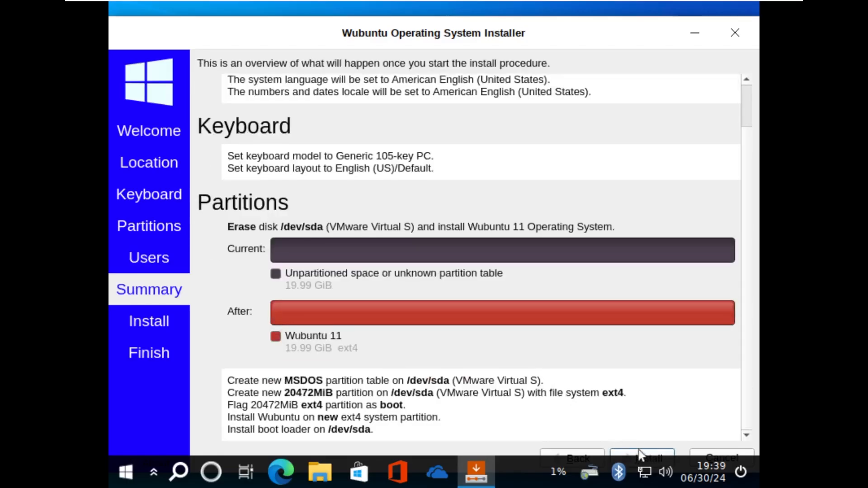
pyautogui.click(643, 456)
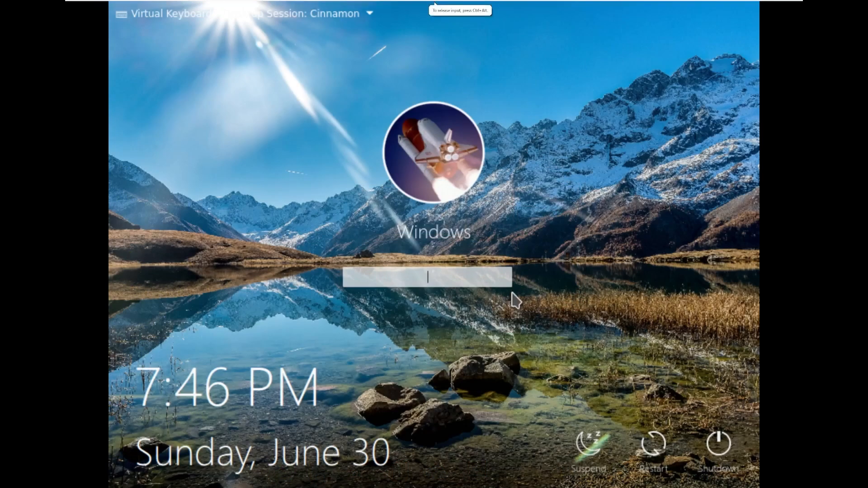
pyautogui.moveTo(492, 275)
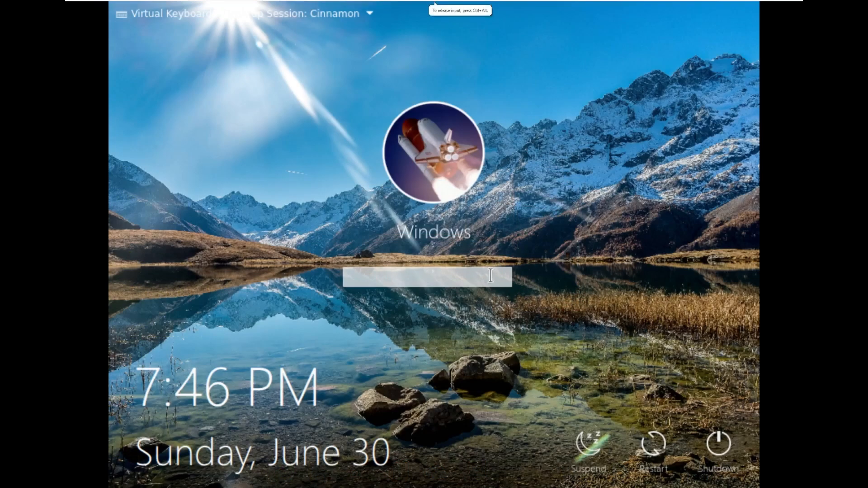
# Step: Sign in to the Windows account on the Wubuntu login screen with its password
pyautogui.click(432, 280)
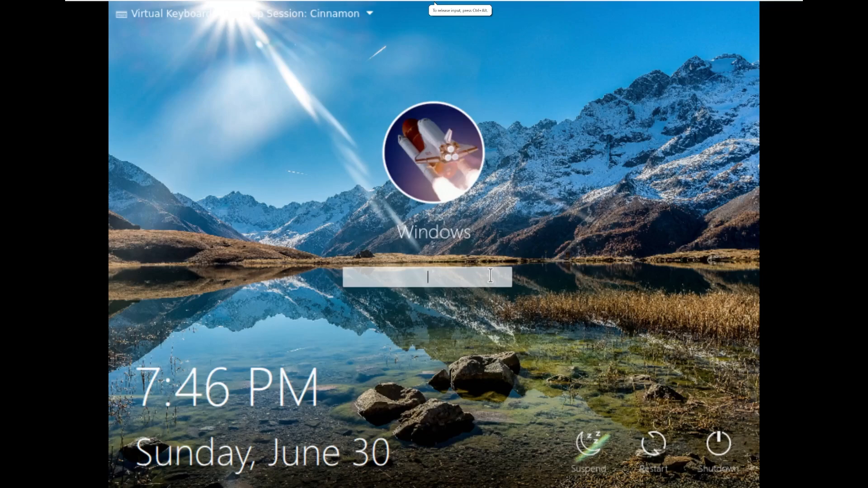
pyautogui.write('password')
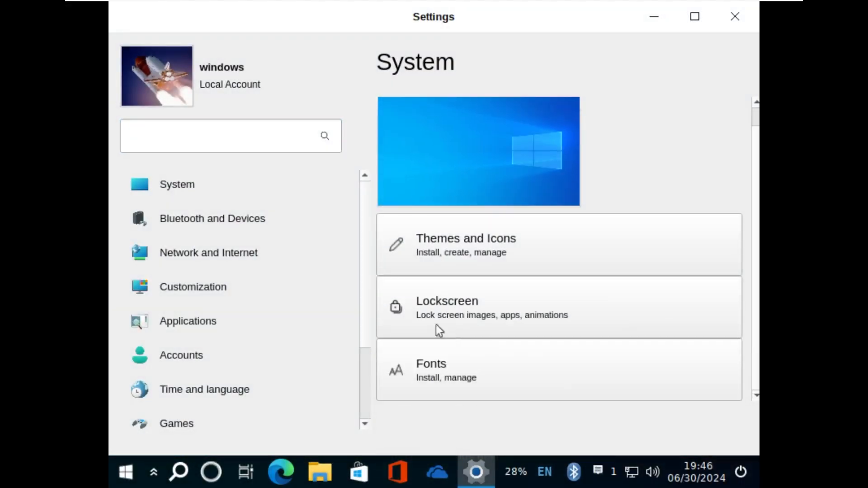
# Step: Set the virtual display resolution to 1360 × 768 (16:9) in Display settings and apply it
pyautogui.click(211, 218)
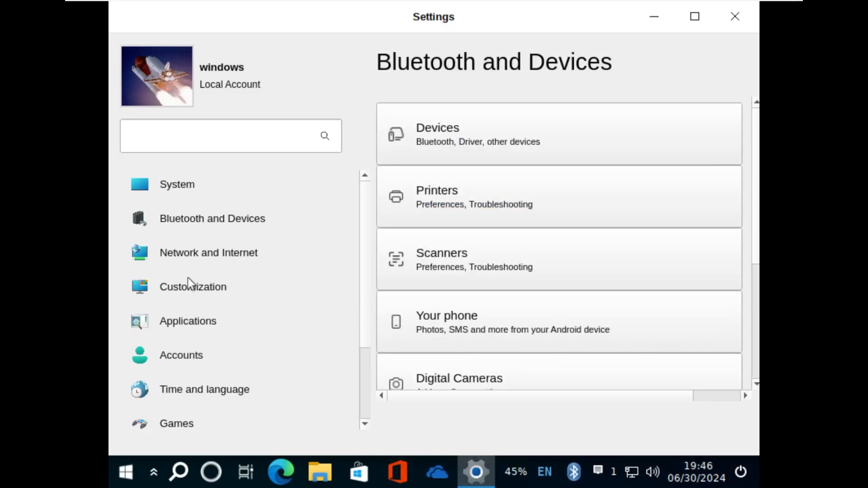
pyautogui.click(177, 184)
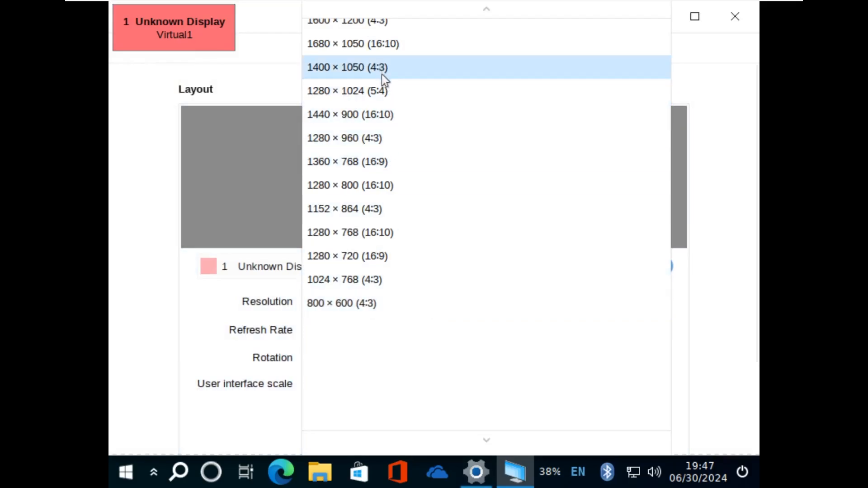
pyautogui.click(349, 231)
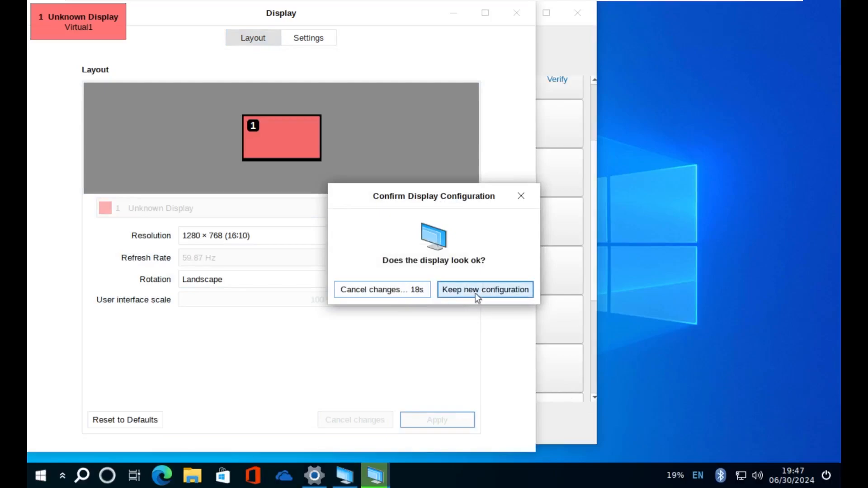
pyautogui.click(485, 289)
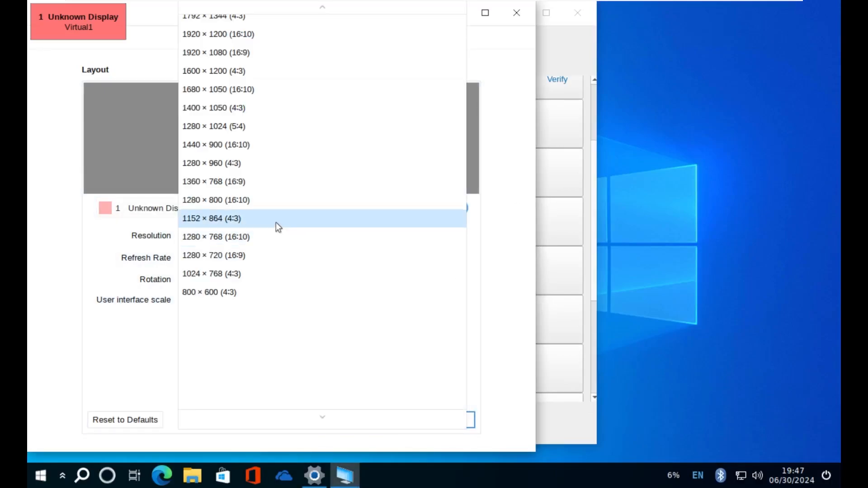
pyautogui.click(214, 181)
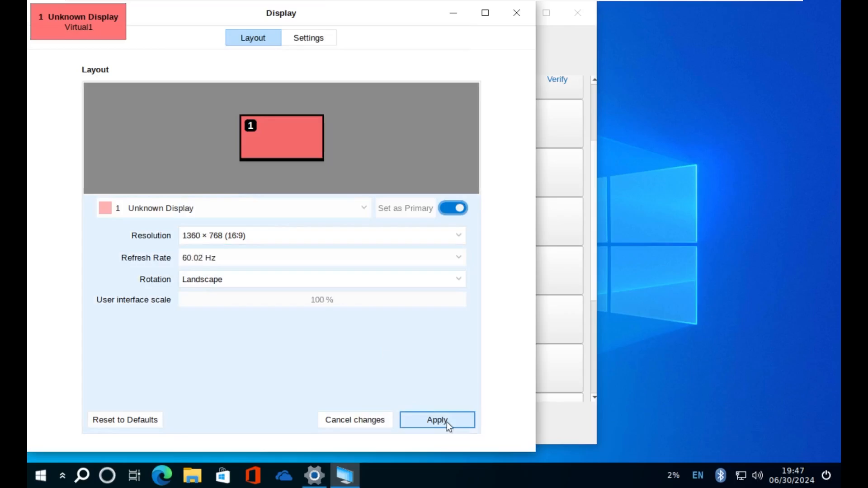
pyautogui.click(437, 419)
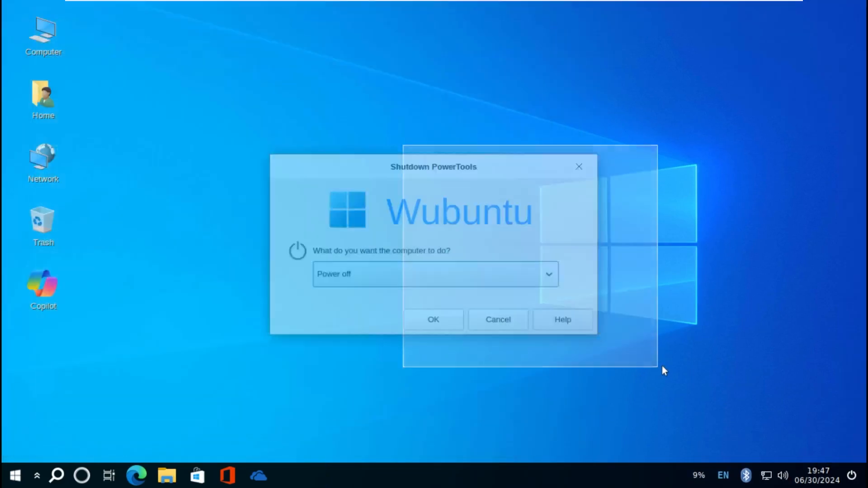
pyautogui.click(498, 321)
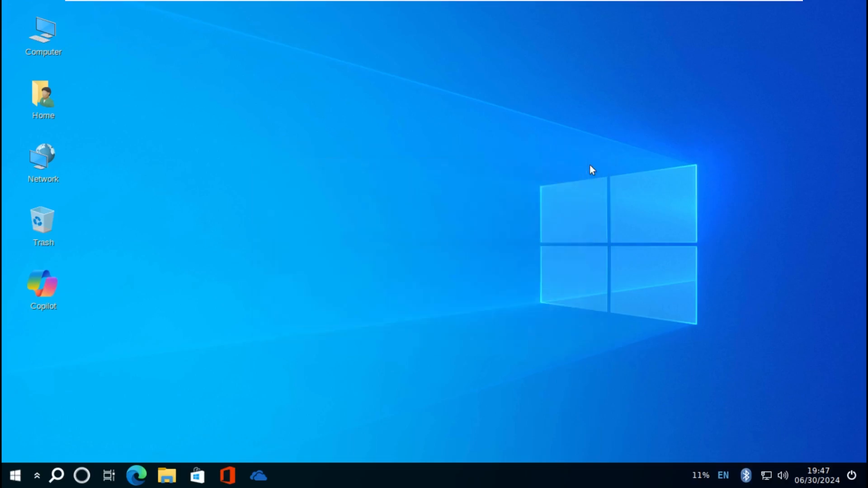
pyautogui.moveTo(83, 75)
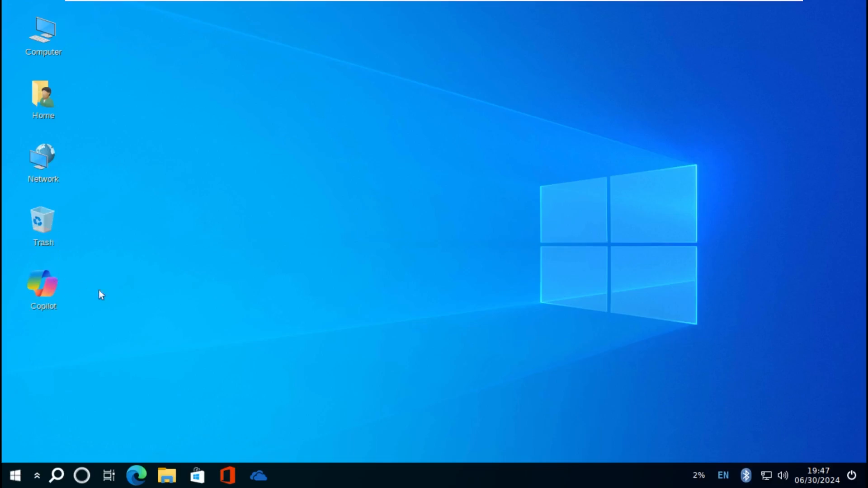
pyautogui.moveTo(44, 293)
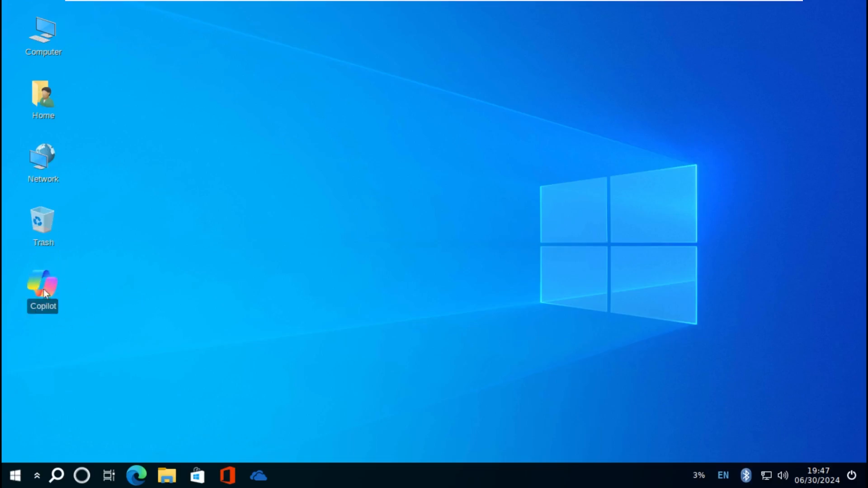
pyautogui.moveTo(83, 292)
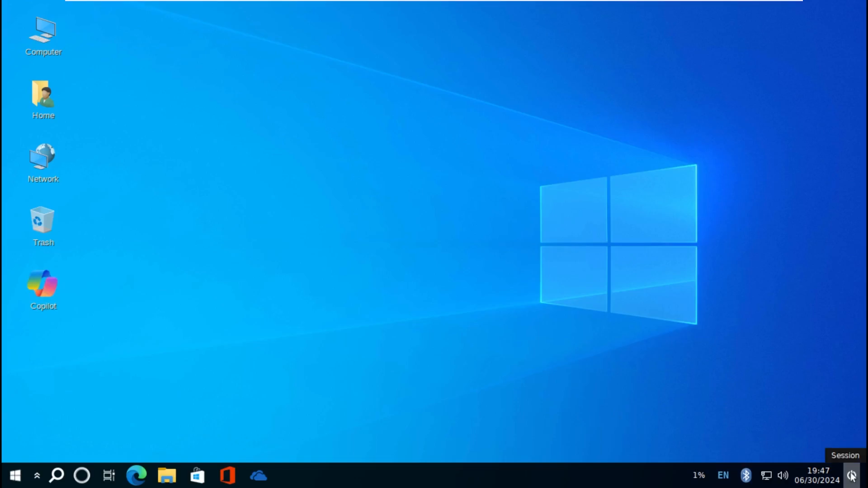
pyautogui.click(815, 476)
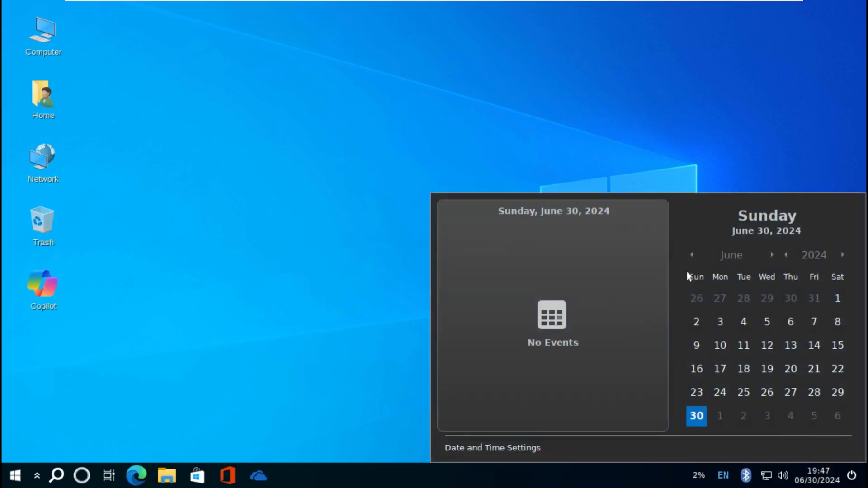
pyautogui.click(783, 476)
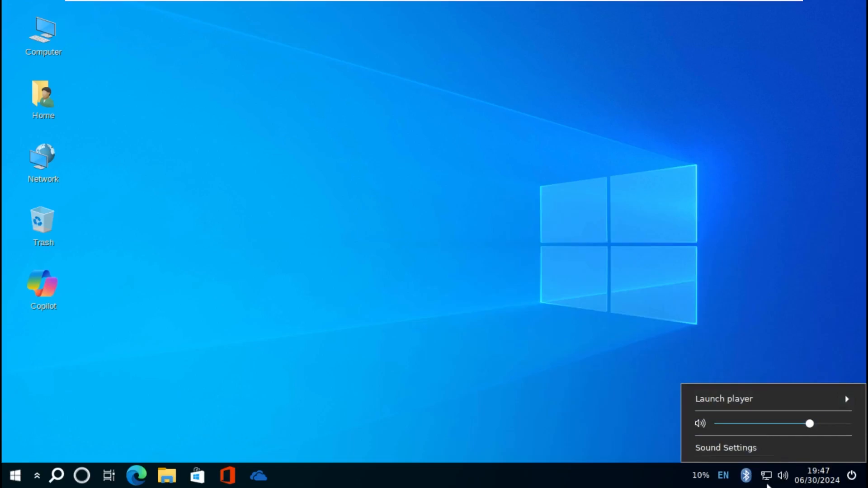
pyautogui.click(747, 474)
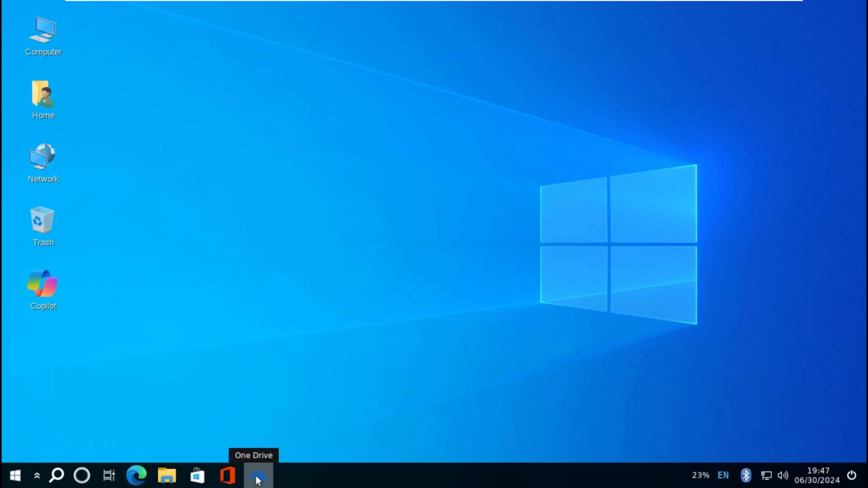
pyautogui.moveTo(313, 403)
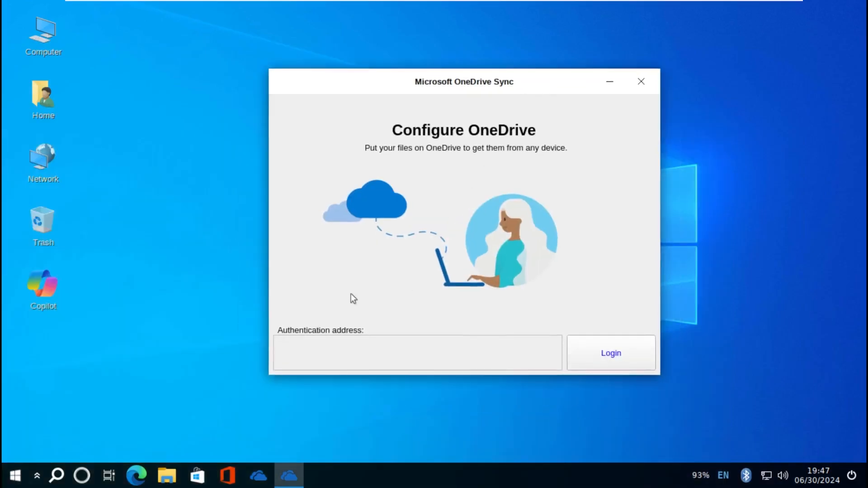
pyautogui.moveTo(641, 83)
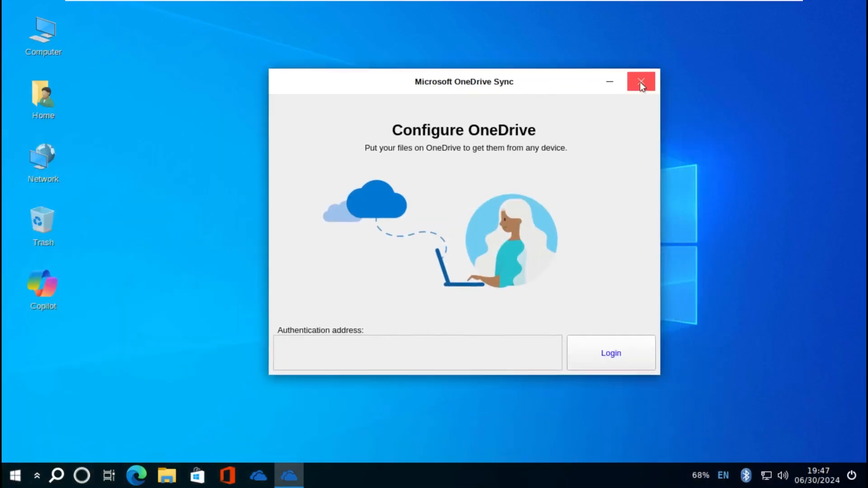
pyautogui.click(640, 82)
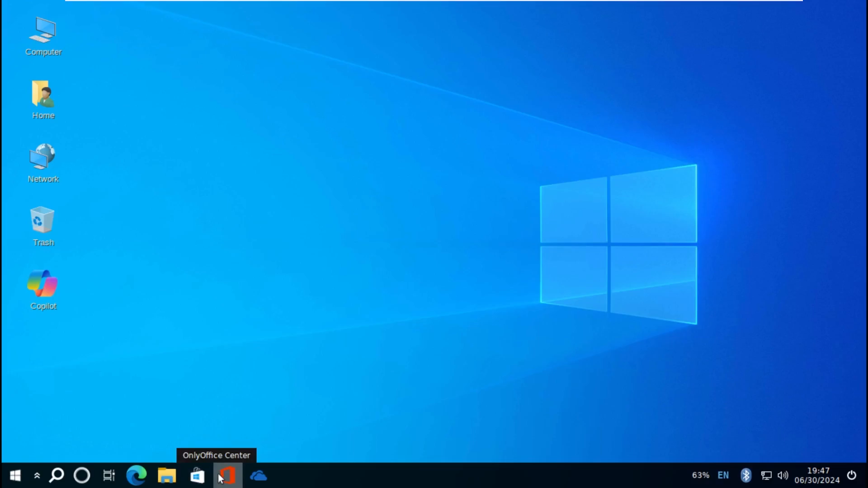
pyautogui.moveTo(289, 462)
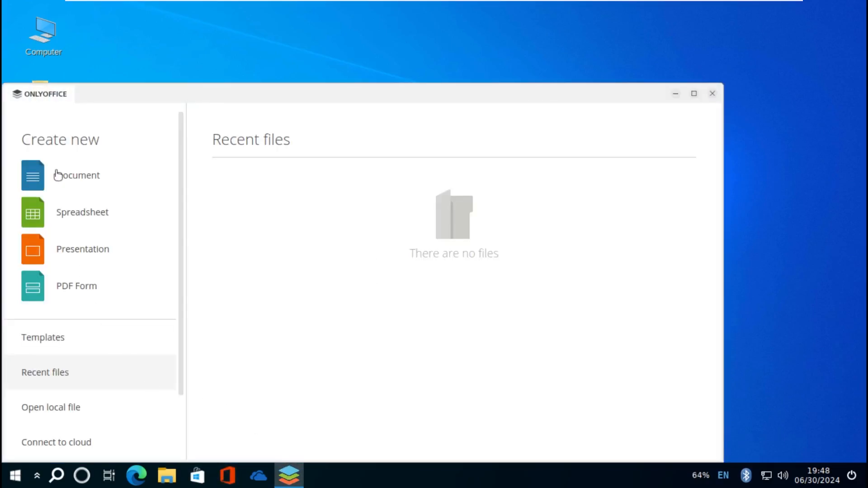
# Step: Start a blank ONLYOFFICE document, then view and close GNOME Software's About dialog and the store
pyautogui.click(33, 175)
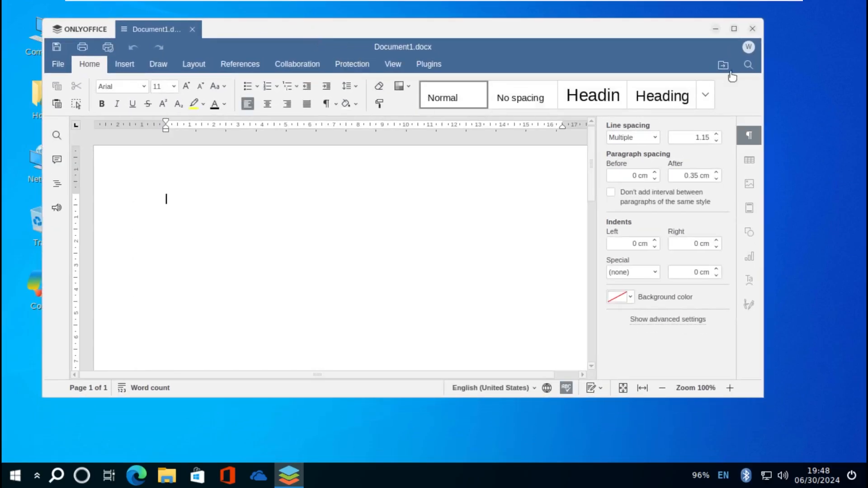
pyautogui.click(751, 28)
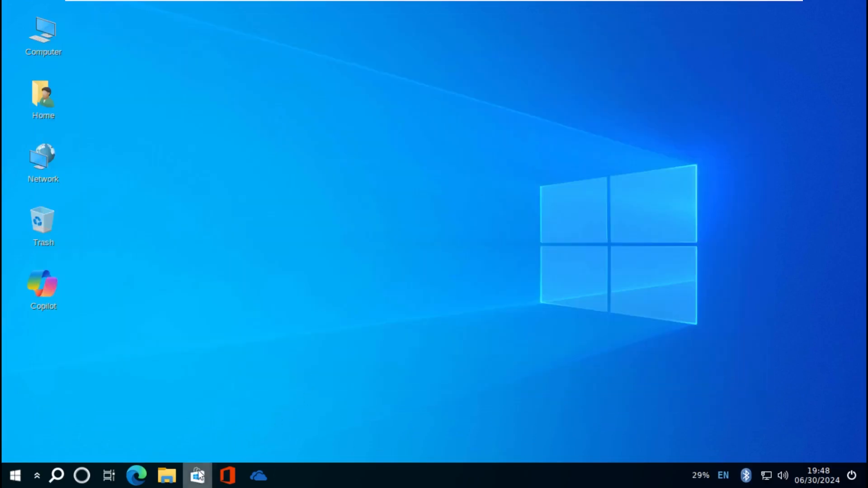
pyautogui.click(194, 474)
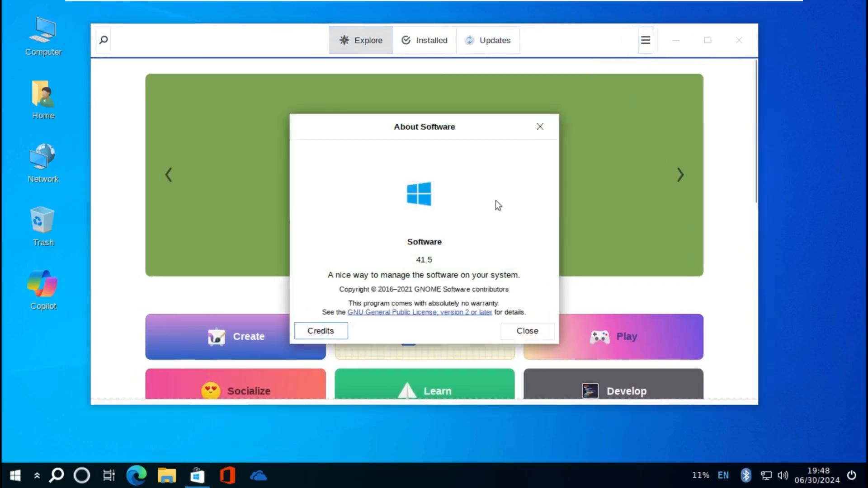
pyautogui.click(526, 331)
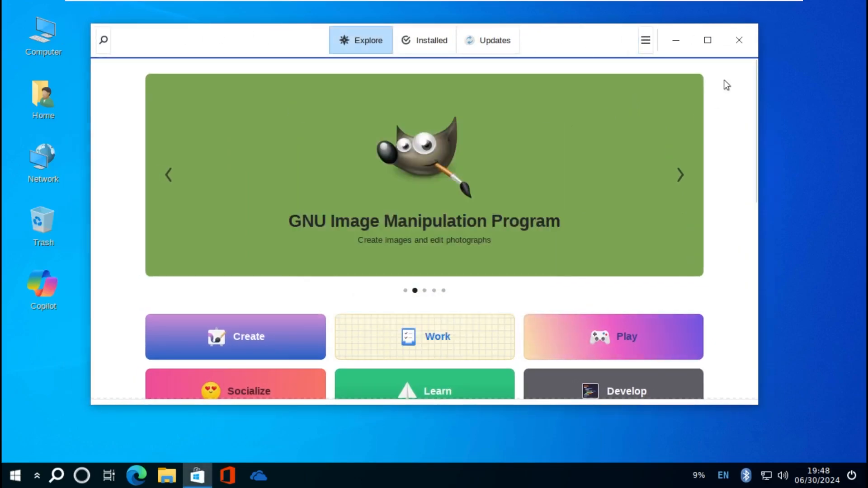
pyautogui.click(165, 475)
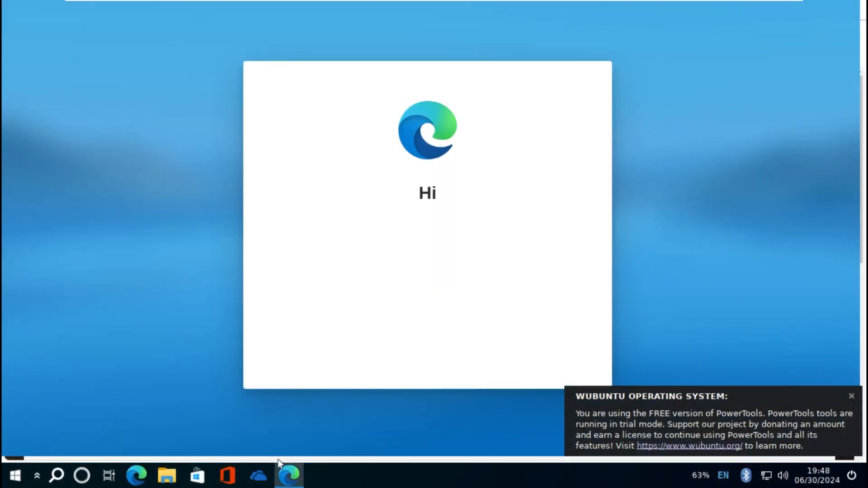
# Step: Use Microsoft Edge's taskbar window options and return to Workspace 1 from the overview
pyautogui.rightClick(290, 476)
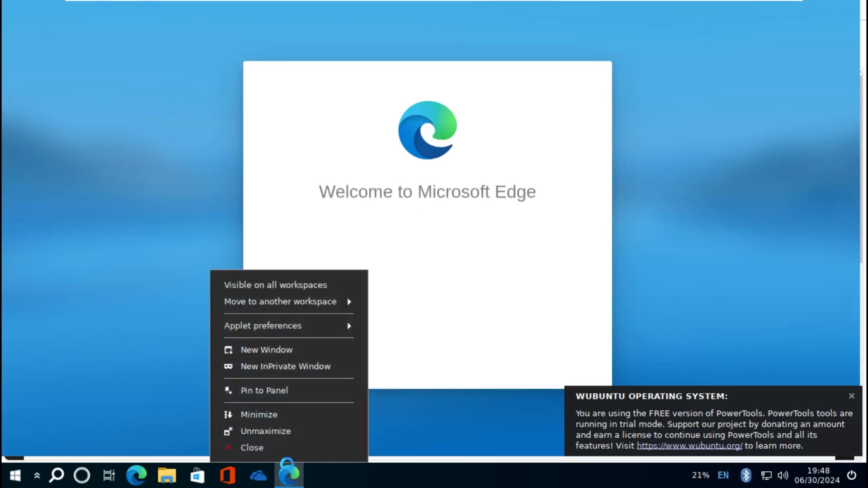
pyautogui.click(280, 302)
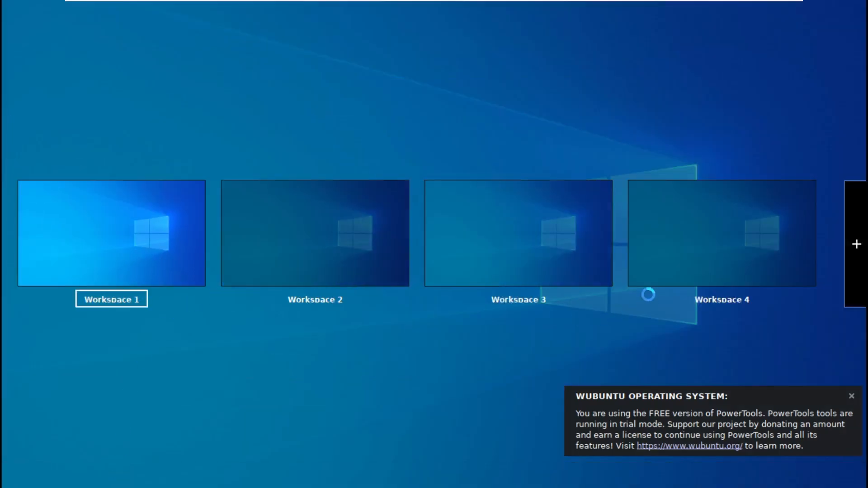
pyautogui.click(111, 239)
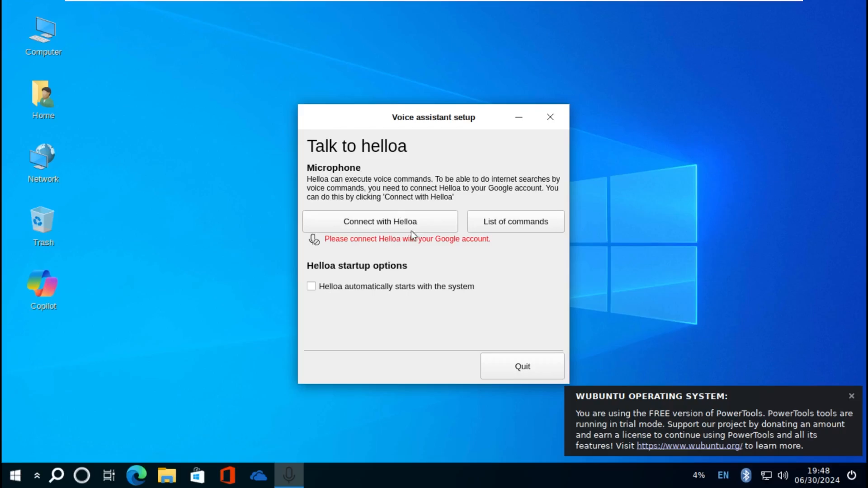
pyautogui.moveTo(438, 288)
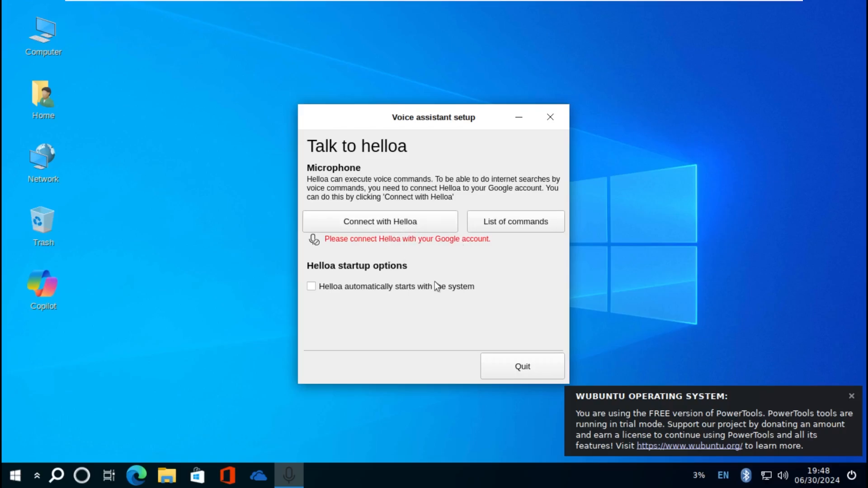
pyautogui.moveTo(551, 116)
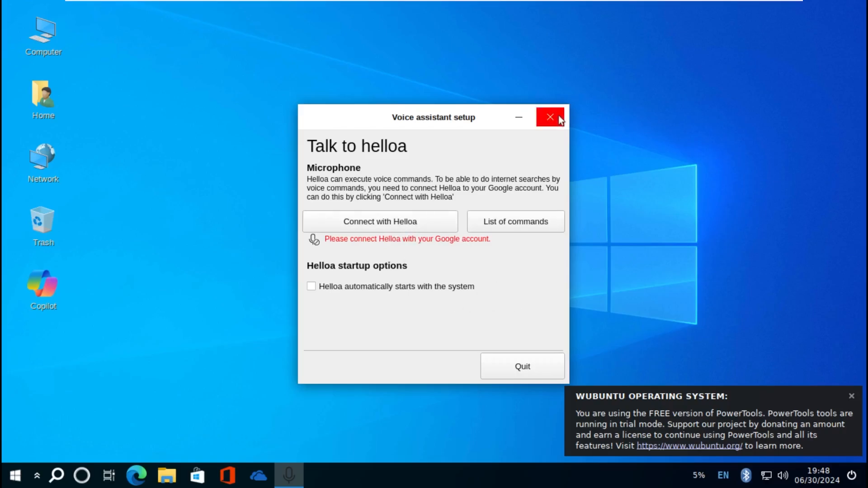
# Step: Close the Helloa setup window and search the desktop for 'document'
pyautogui.click(548, 117)
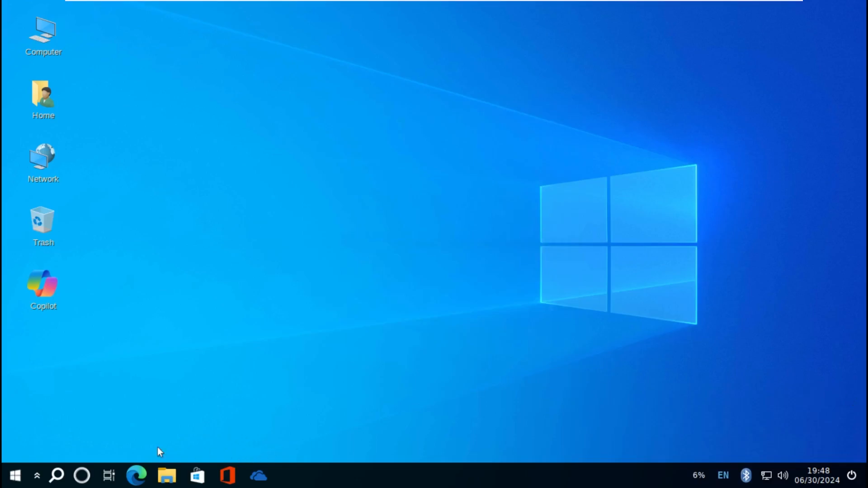
pyautogui.click(57, 476)
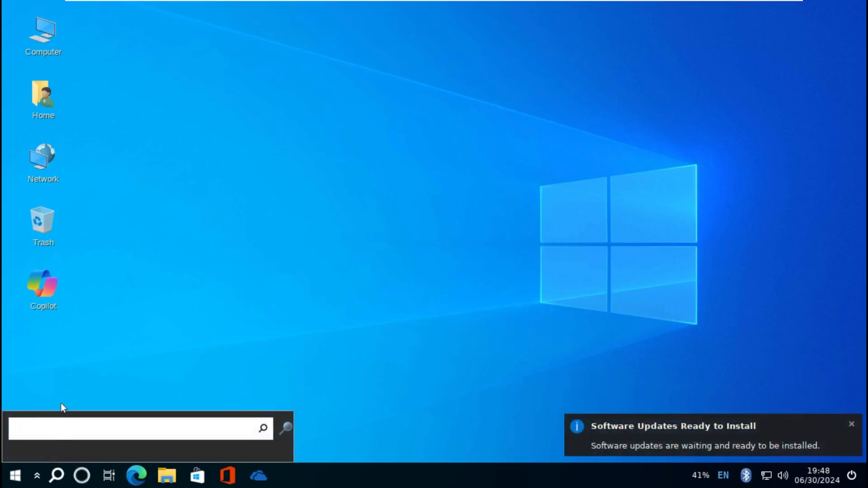
pyautogui.write('document')
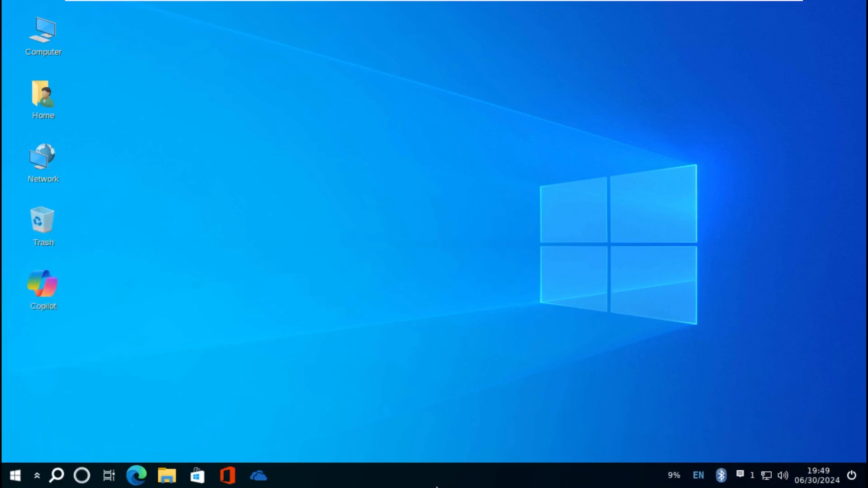
pyautogui.moveTo(261, 423)
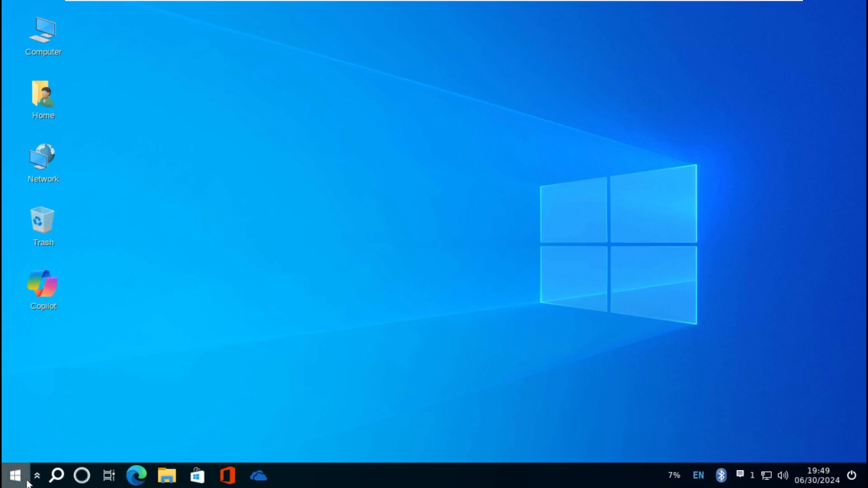
pyautogui.moveTo(137, 424)
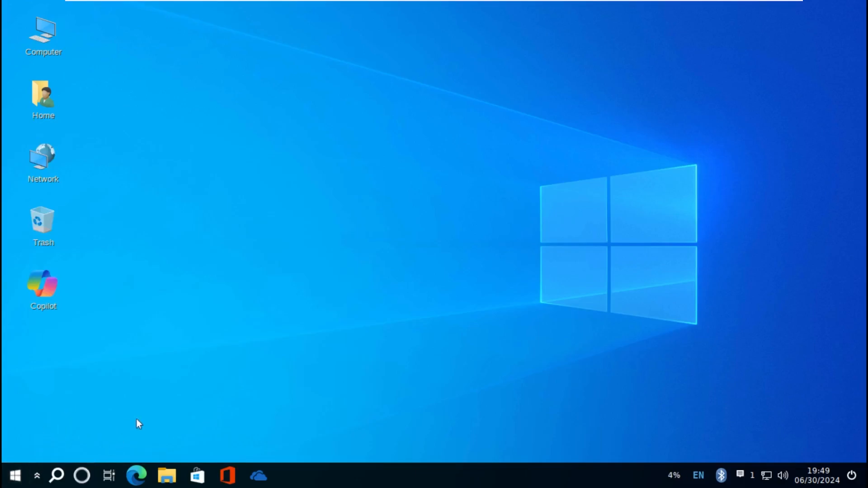
# Step: Try Settings and a PowerShell terminal from the Start menu, closing each, then return to the menu
pyautogui.click(16, 474)
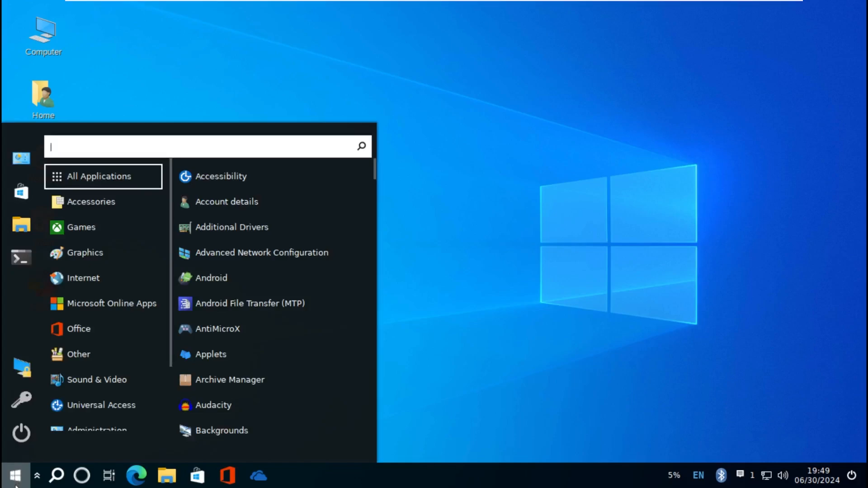
pyautogui.click(101, 405)
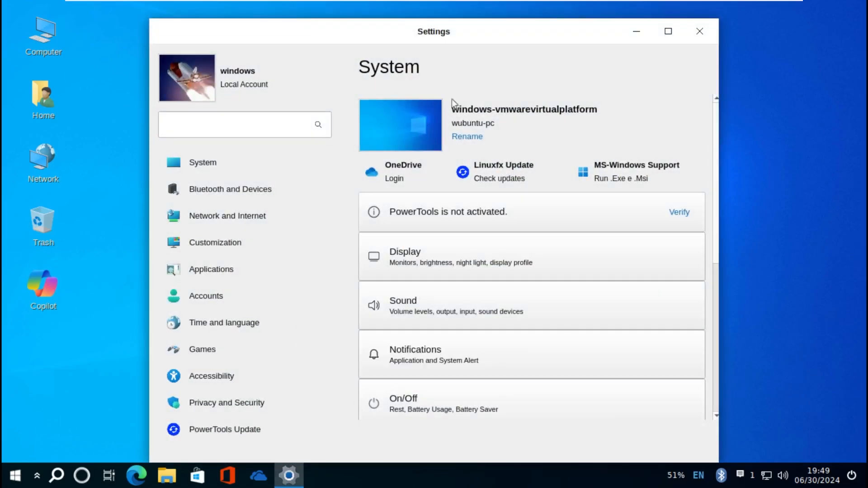
pyautogui.click(16, 474)
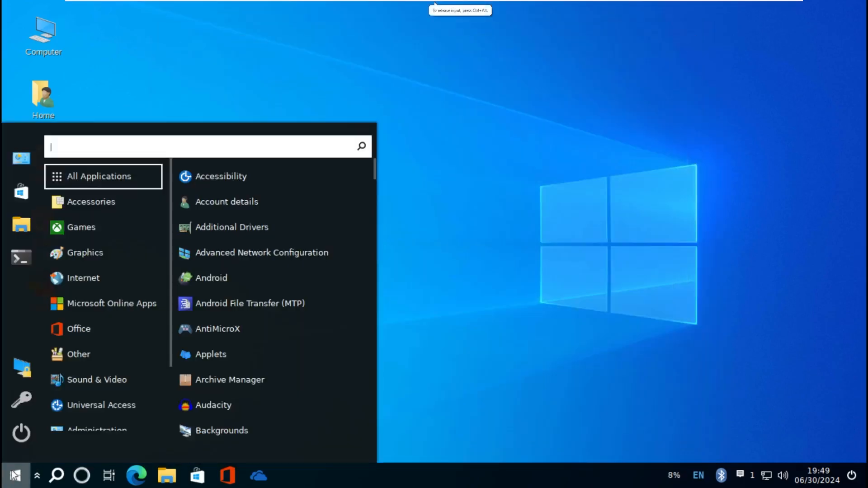
pyautogui.moveTo(20, 224)
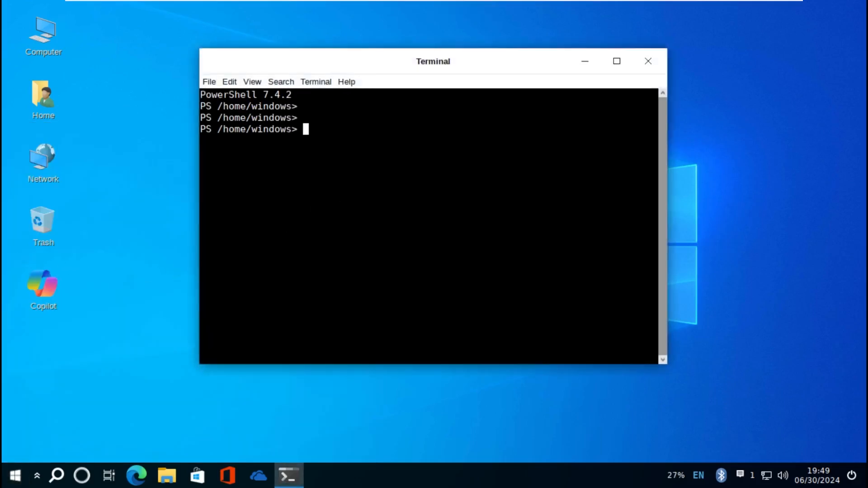
pyautogui.click(647, 61)
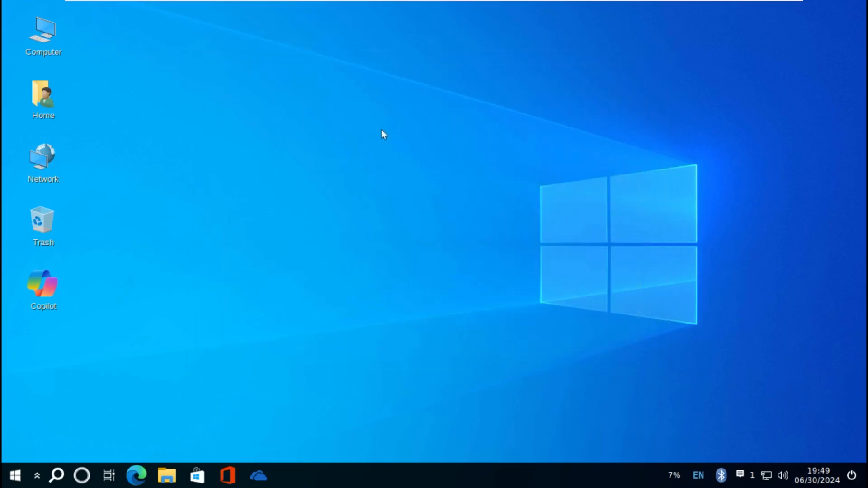
pyautogui.click(14, 473)
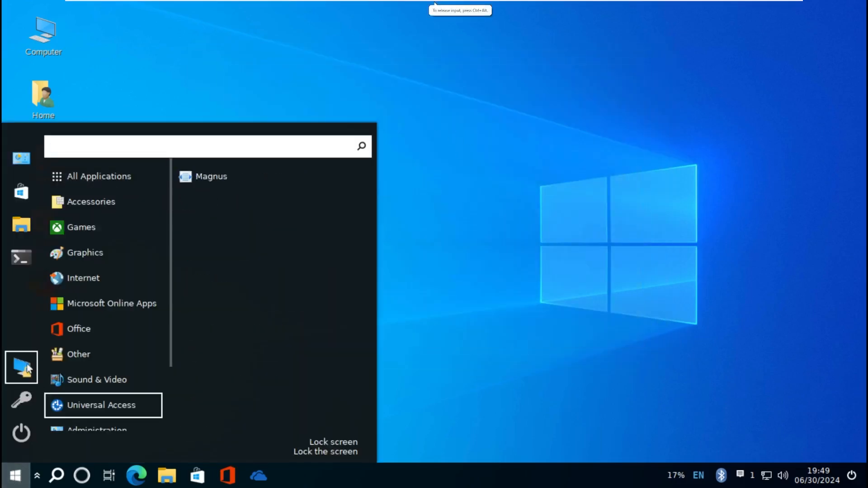
# Step: Lock the session from the Start menu sidebar and unlock it with the password
pyautogui.click(333, 442)
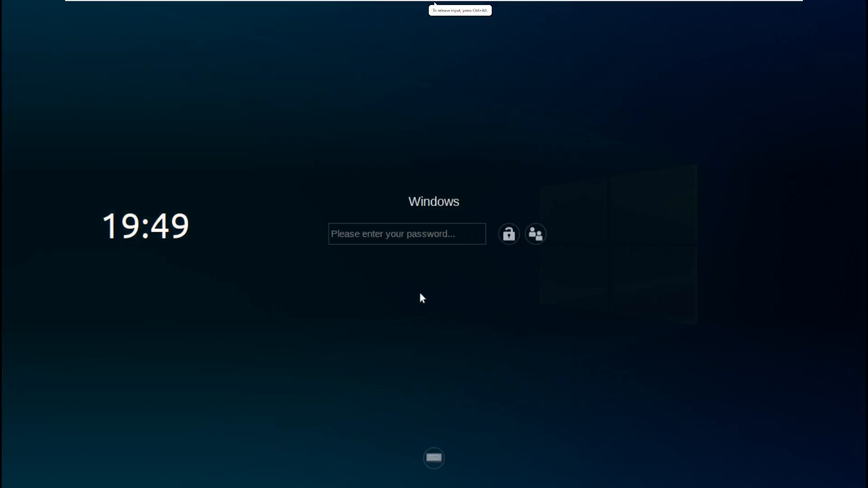
pyautogui.click(407, 233)
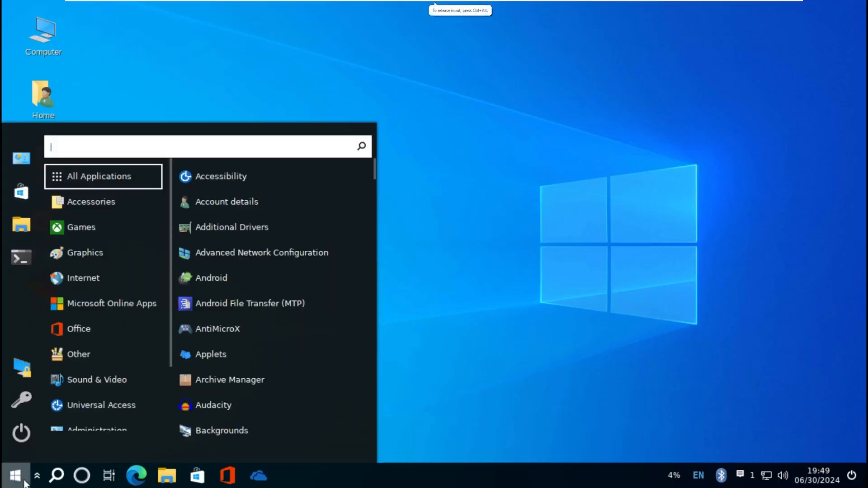
# Step: Browse the All, Accessories, Internet and Microsoft Online Apps categories in the Start menu
pyautogui.click(112, 304)
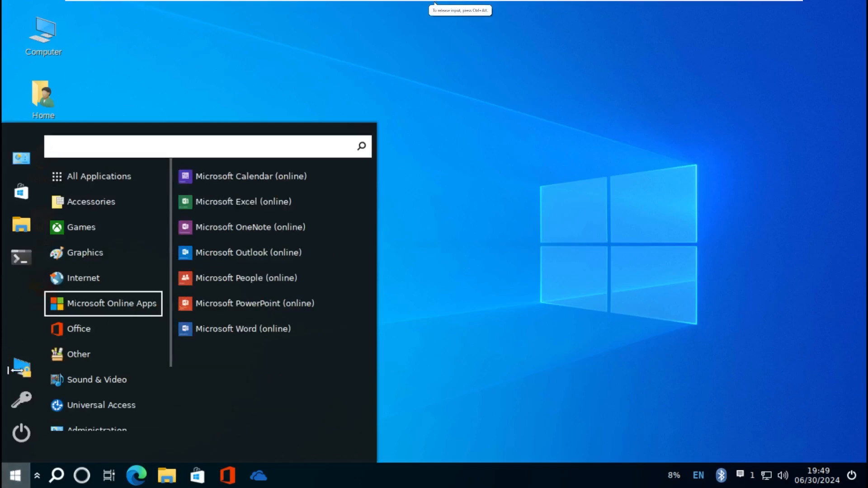
pyautogui.click(98, 176)
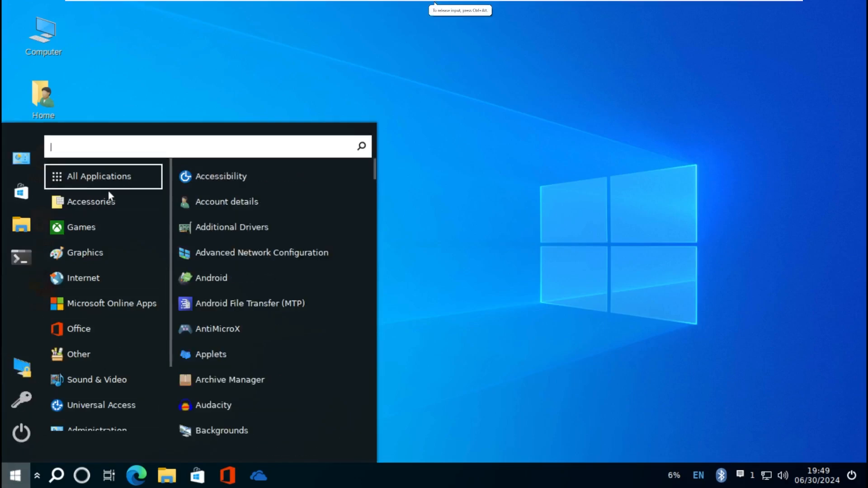
pyautogui.click(91, 202)
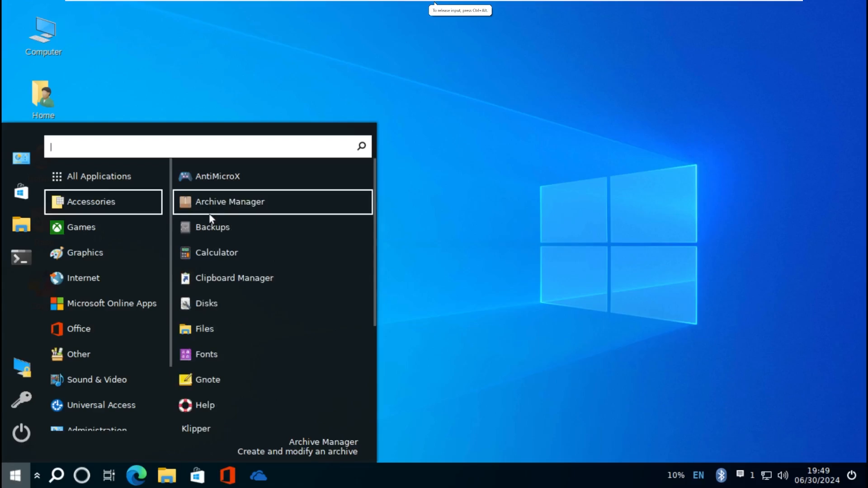
pyautogui.scroll(-3)
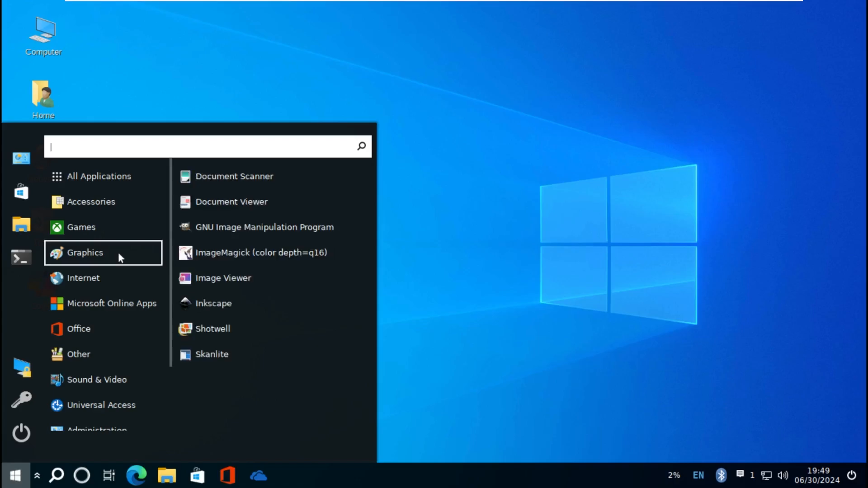
pyautogui.click(101, 279)
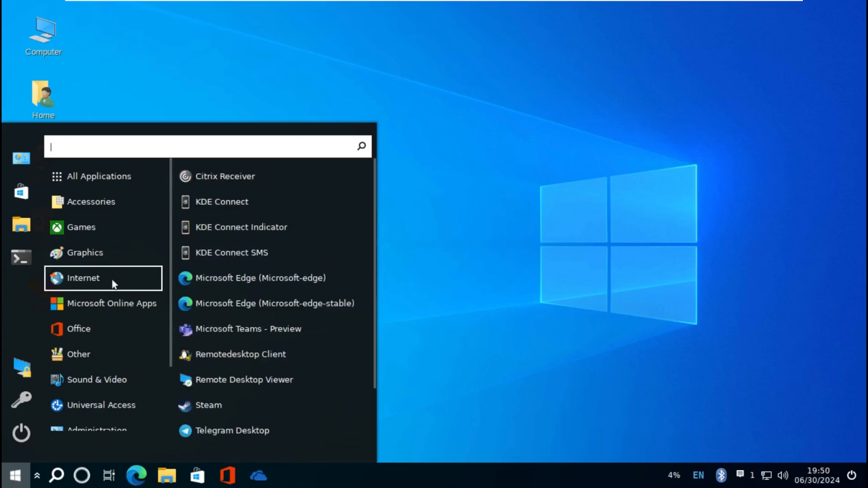
pyautogui.moveTo(240, 337)
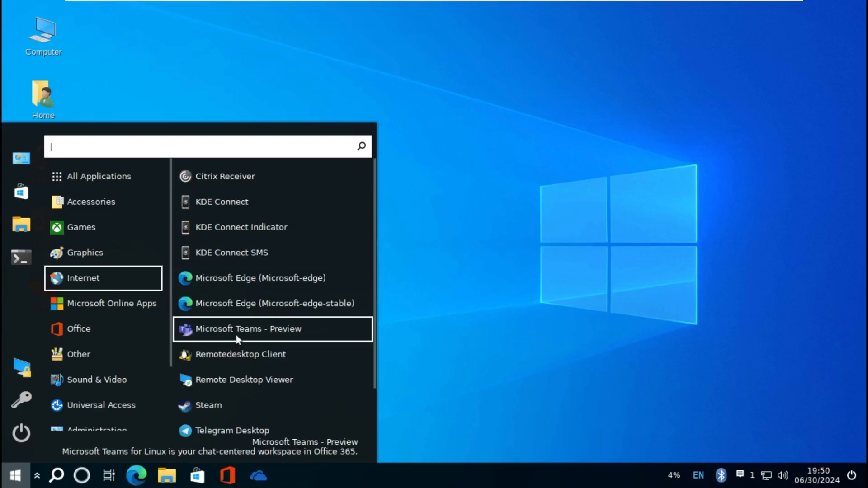
pyautogui.moveTo(240, 385)
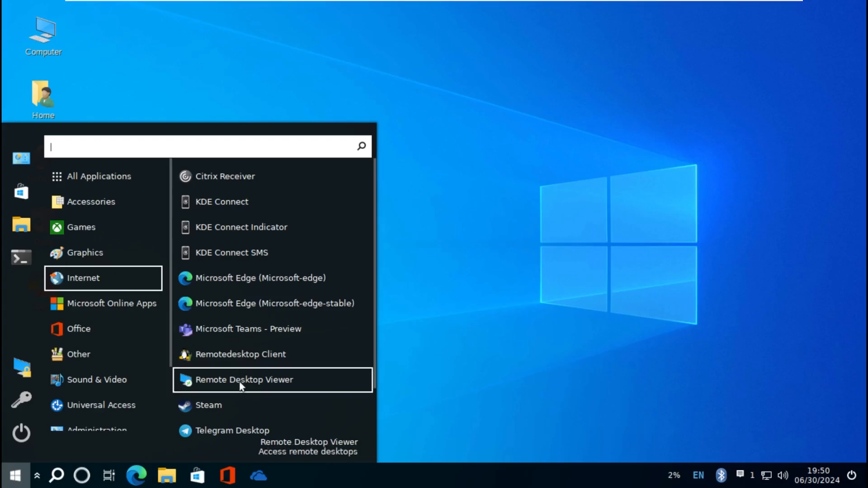
pyautogui.moveTo(255, 247)
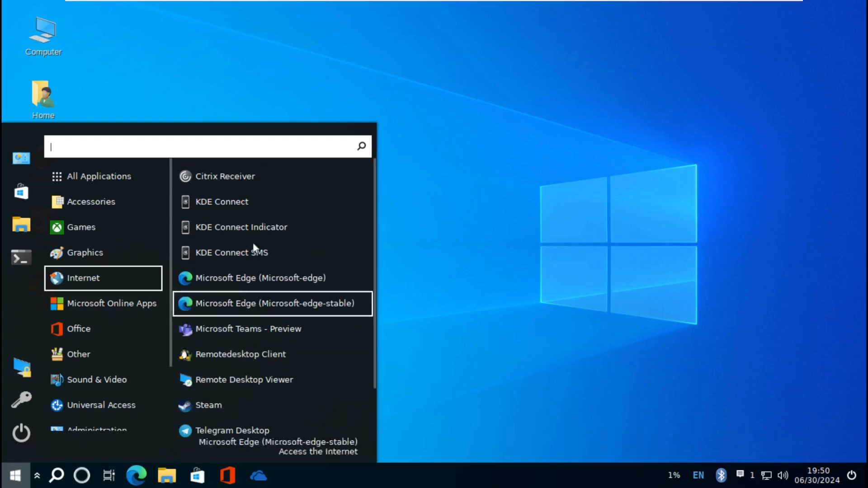
pyautogui.scroll(-3)
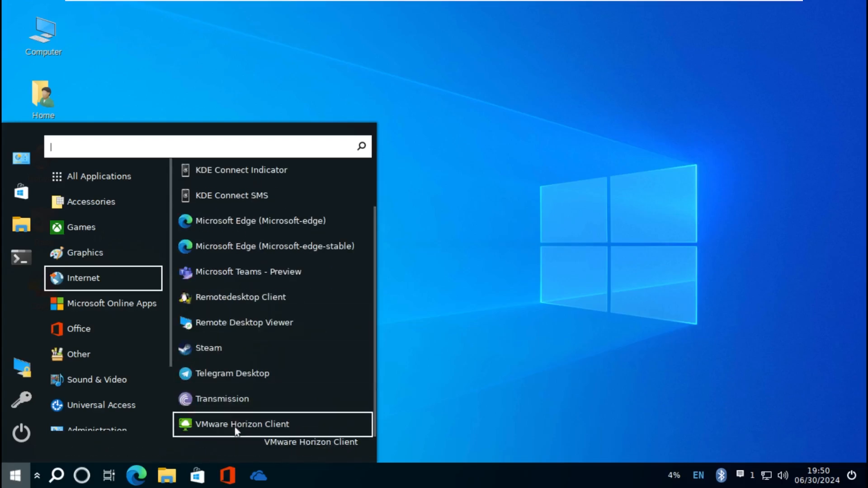
pyautogui.click(111, 303)
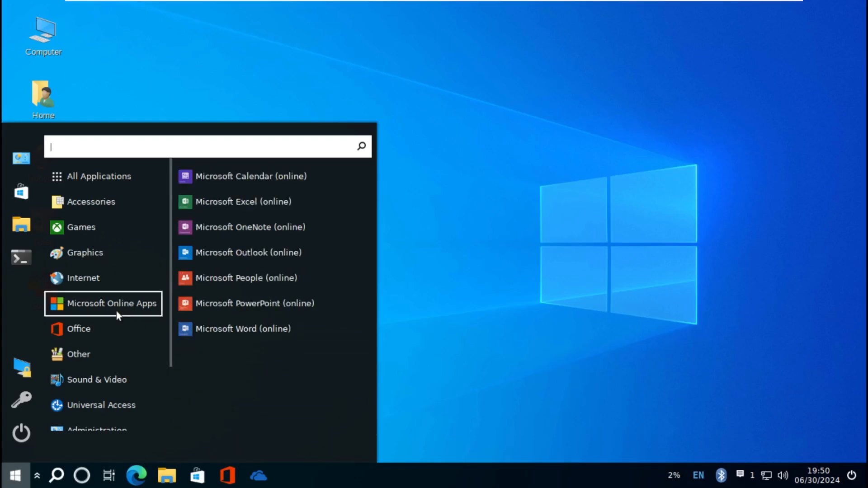
pyautogui.moveTo(254, 322)
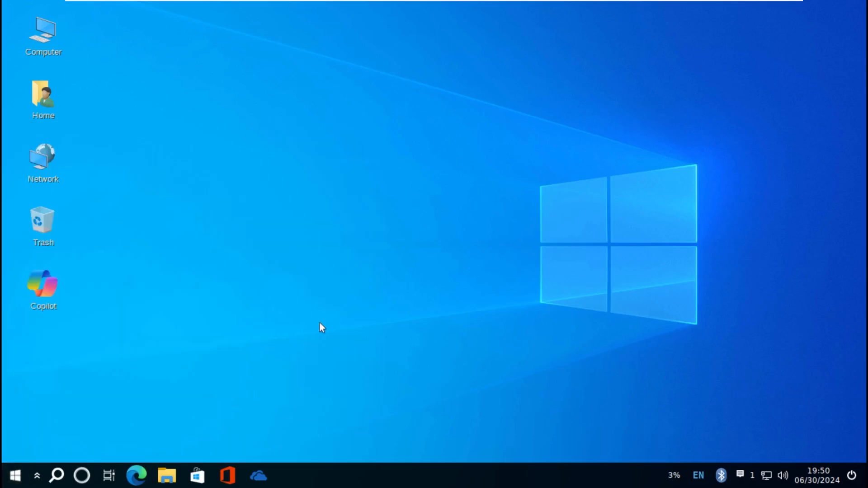
# Step: Browse the start menu's Other category, then reopen the menu over the Settings window
pyautogui.click(134, 476)
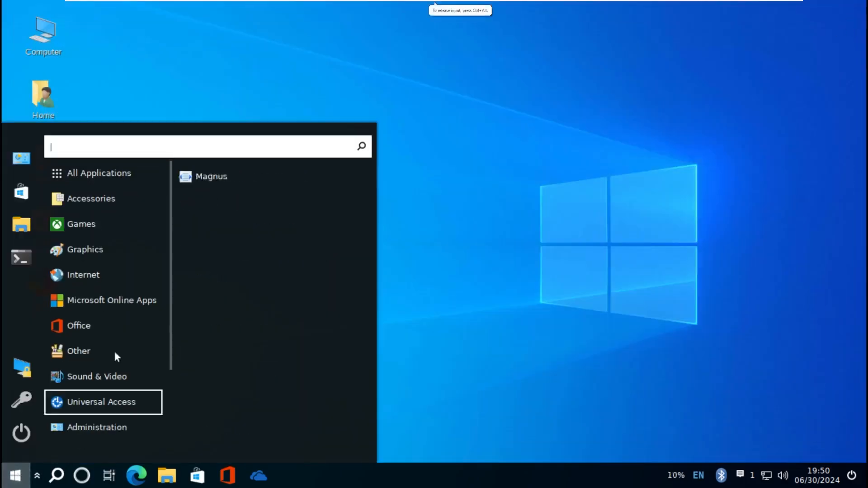
pyautogui.click(78, 351)
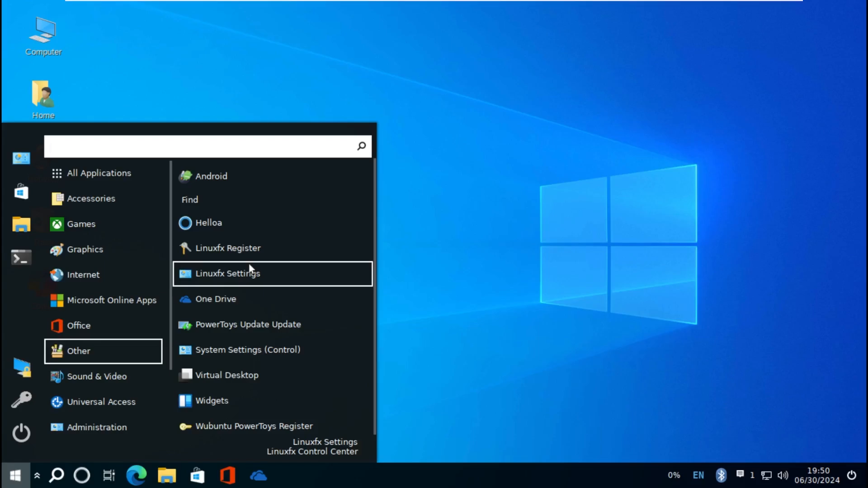
pyautogui.moveTo(257, 257)
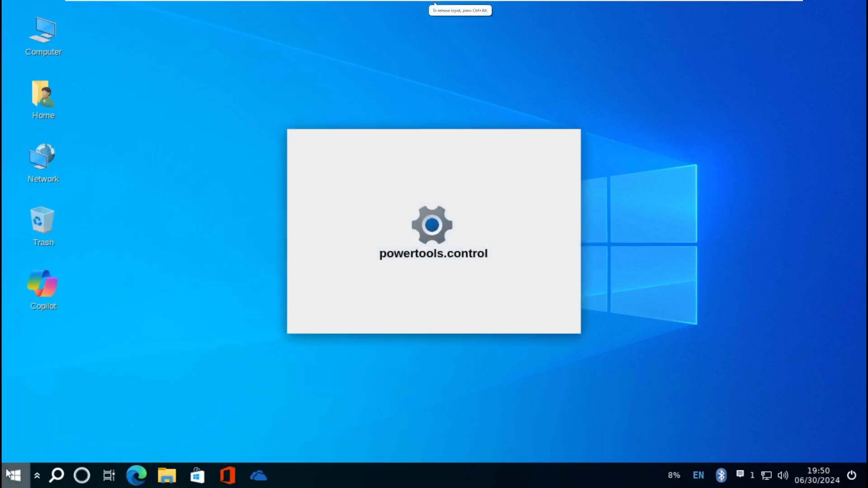
pyautogui.click(15, 473)
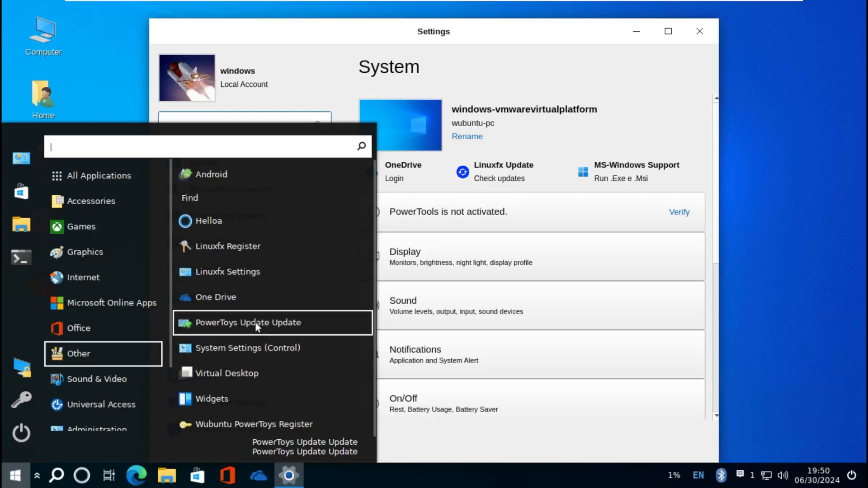
pyautogui.moveTo(256, 429)
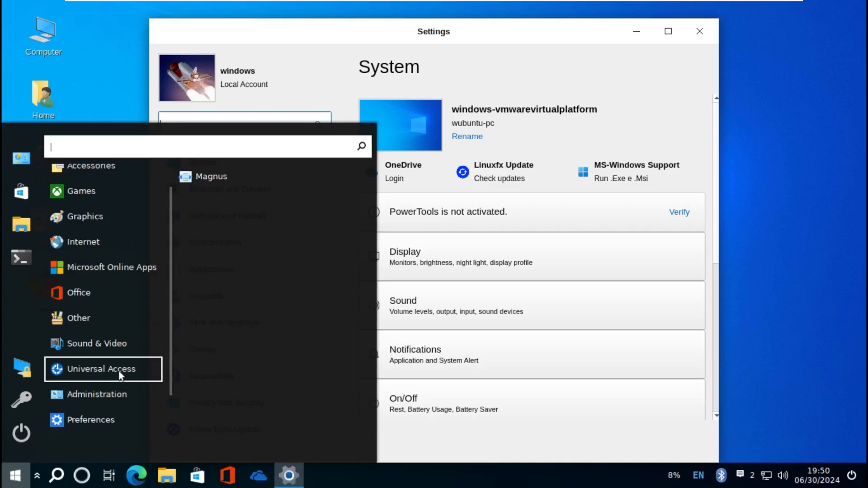
pyautogui.moveTo(179, 297)
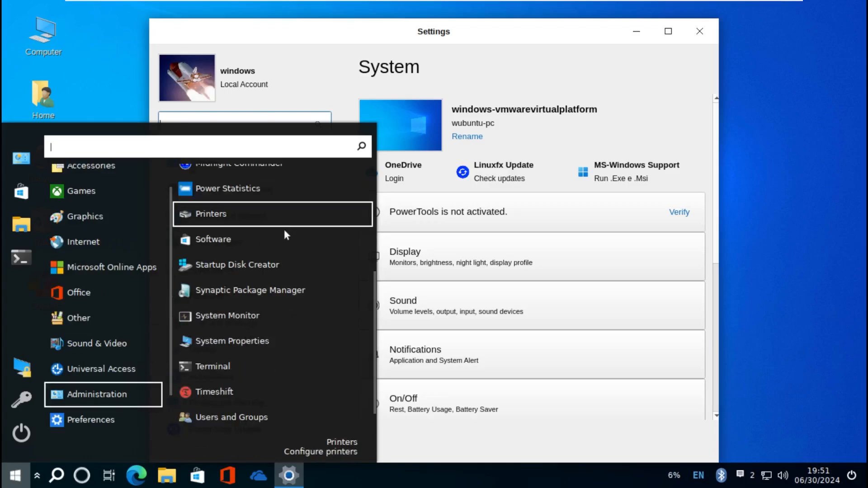
# Step: Launch Users and Groups, cancel its Authenticate prompt, minimize Settings and reopen the start menu
pyautogui.click(80, 392)
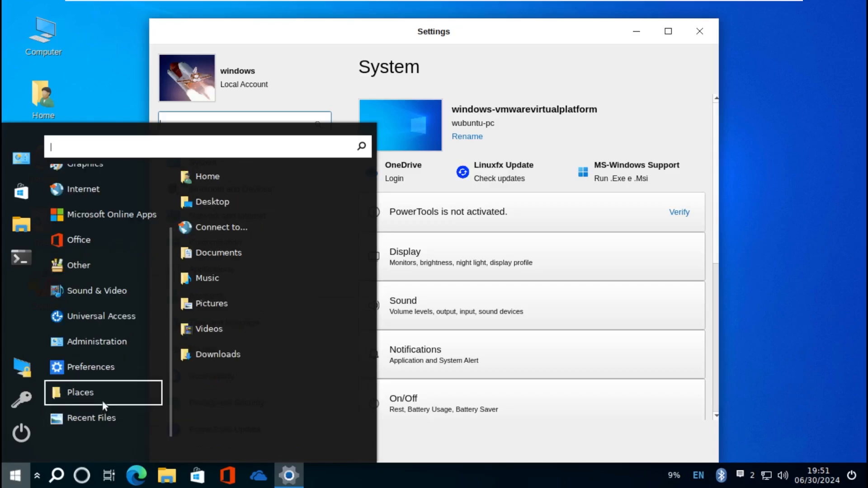
pyautogui.click(96, 342)
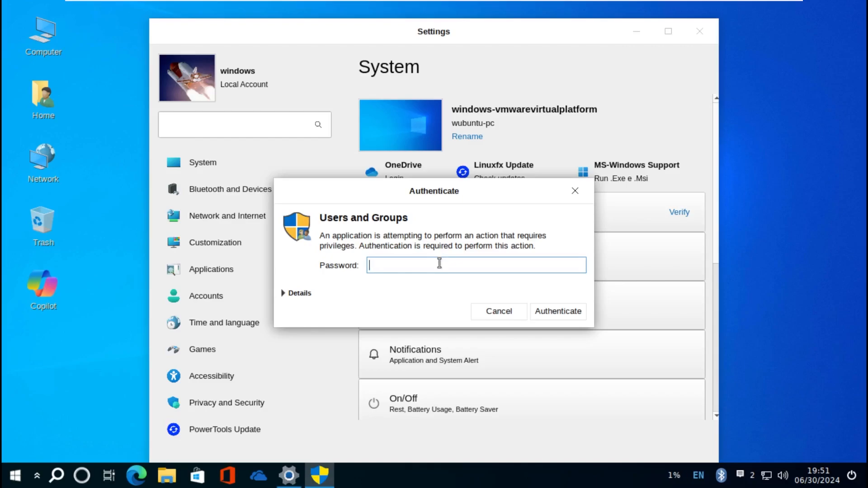
pyautogui.write('•')
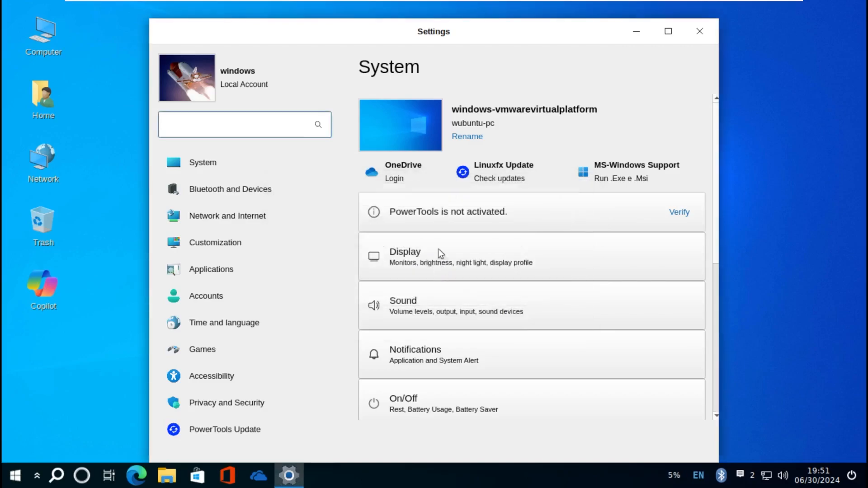
pyautogui.click(699, 31)
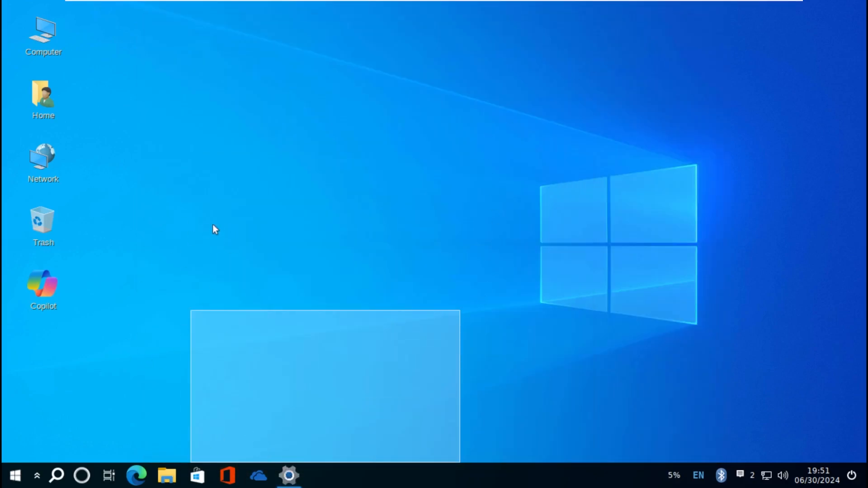
pyautogui.click(15, 474)
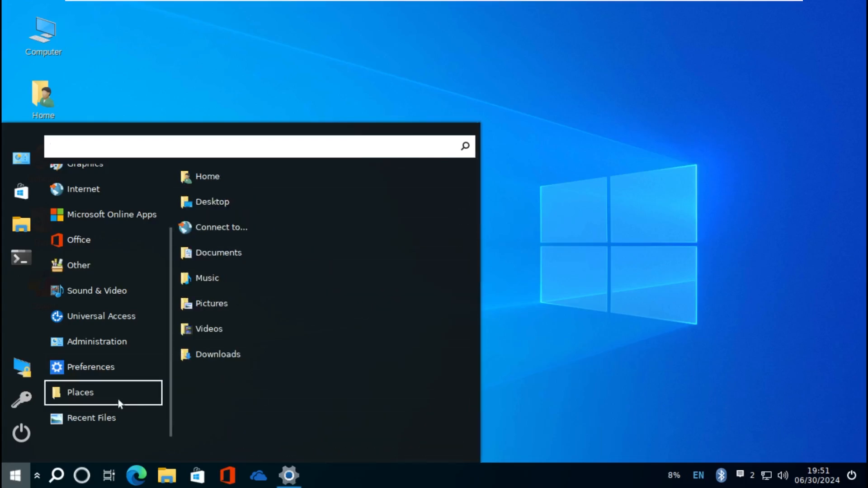
# Step: Check the empty Recent Files category, then restore the Settings window
pyautogui.click(92, 418)
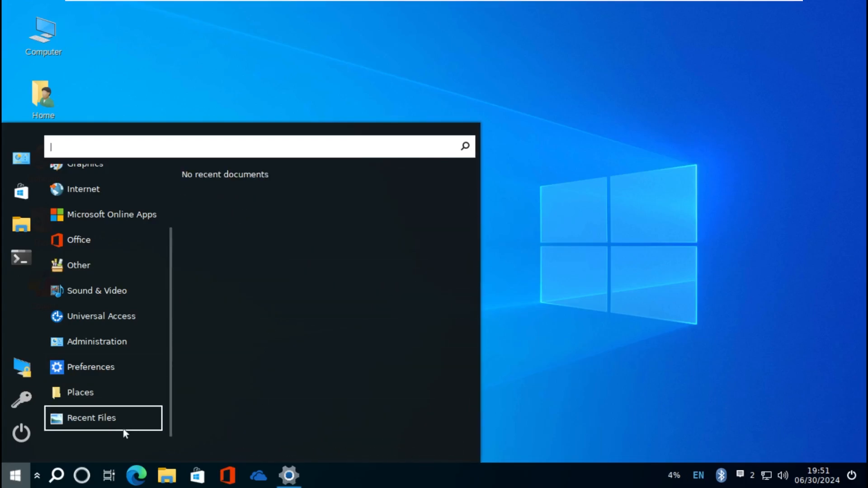
pyautogui.click(291, 475)
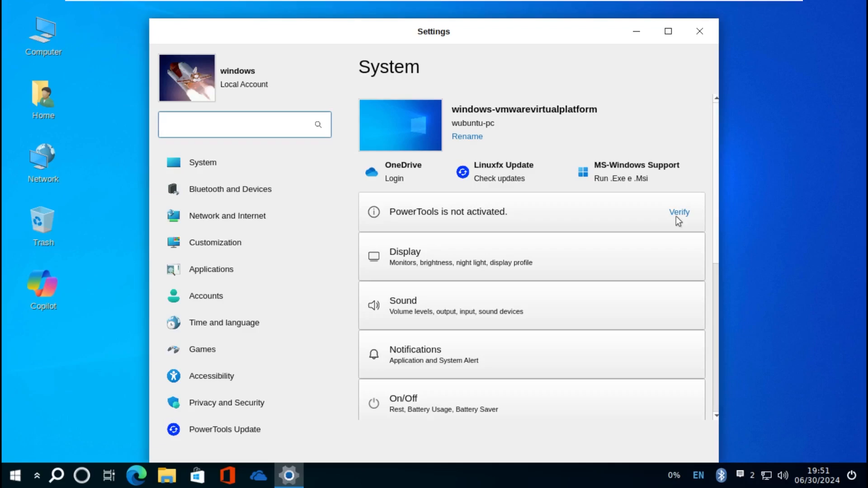
# Step: Verify PowerTools activation and cancel the Enter a product key dialog
pyautogui.click(244, 124)
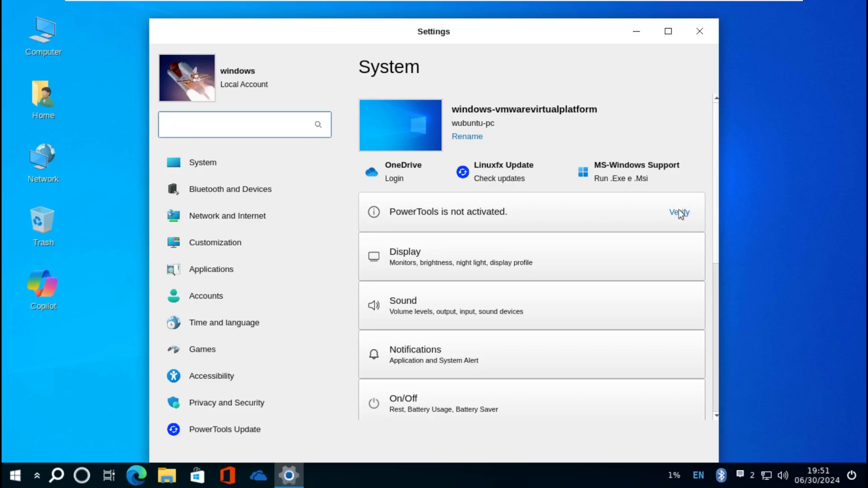
pyautogui.click(679, 212)
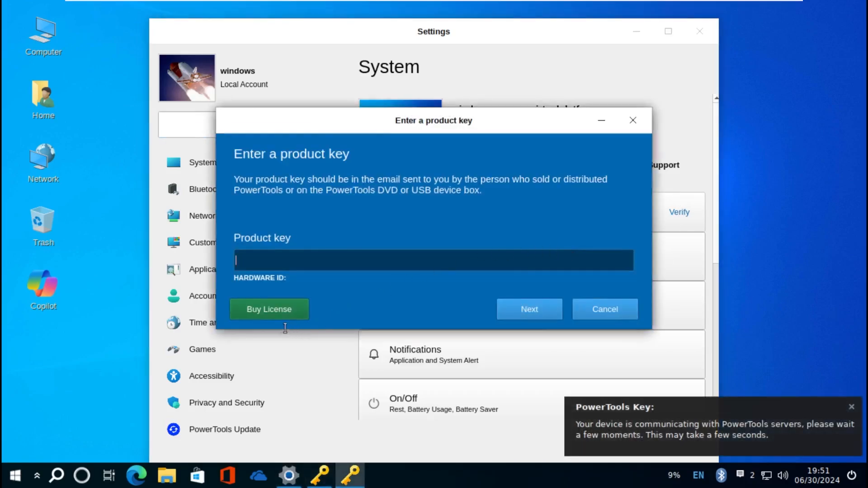
pyautogui.moveTo(433, 120); pyautogui.dragTo(401, 132)
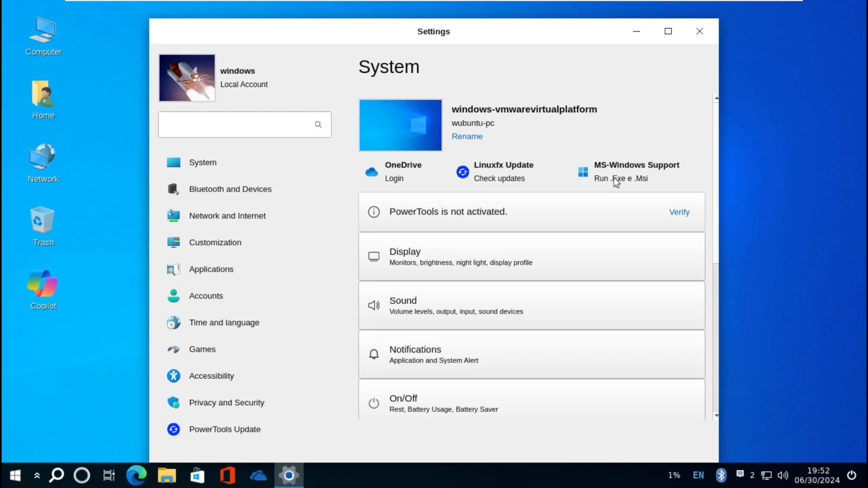
# Step: View the About page's PowerTools Specifications (Free edition, 11.4.7, PowerTools 14.5) and launch PowerTools Update
pyautogui.scroll(-3)
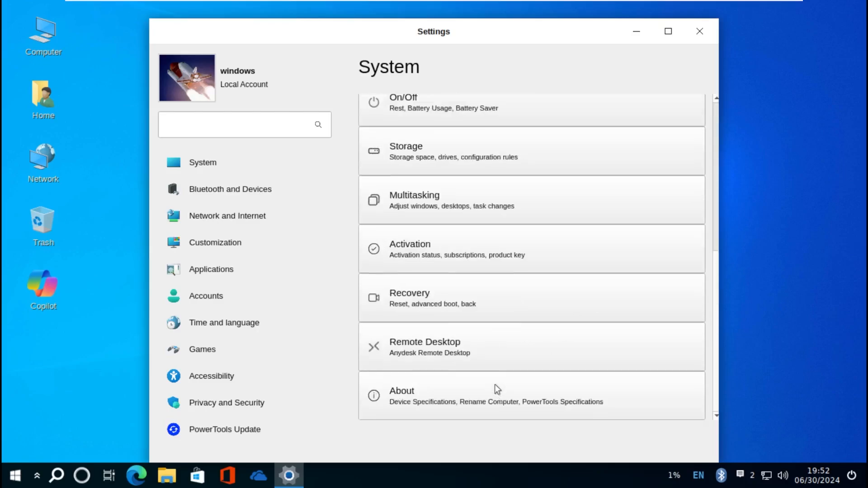
pyautogui.click(401, 390)
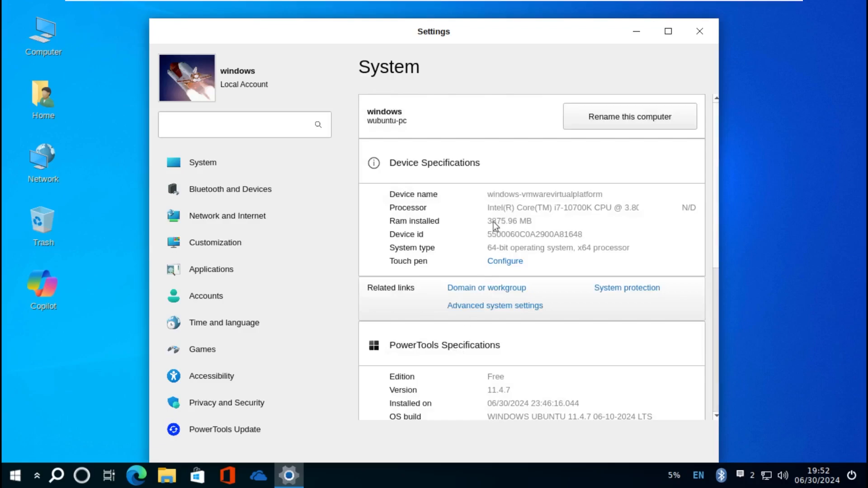
pyautogui.moveTo(374, 224)
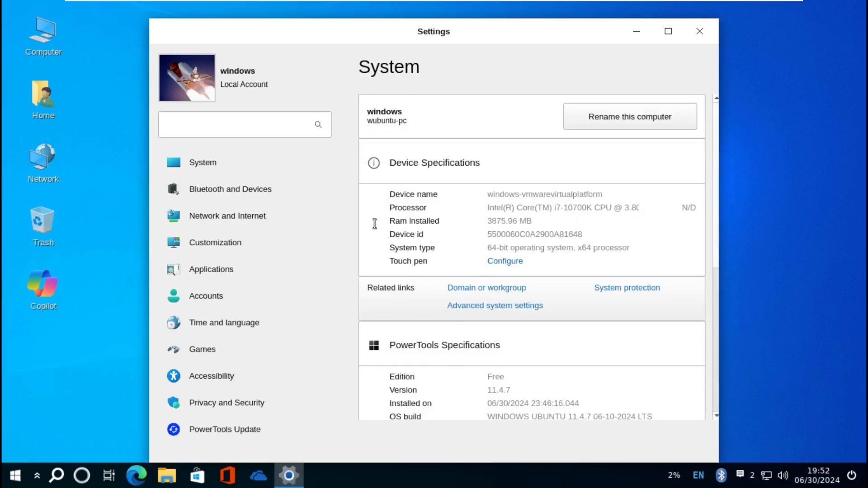
pyautogui.moveTo(523, 411)
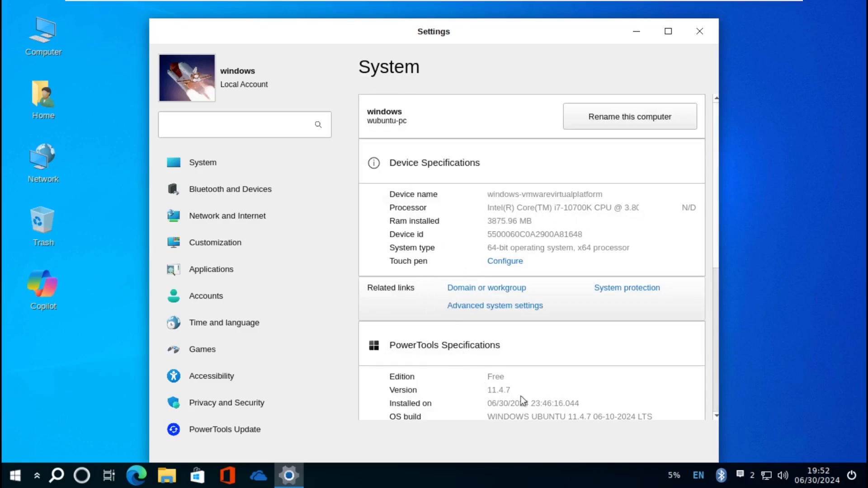
pyautogui.scroll(-3)
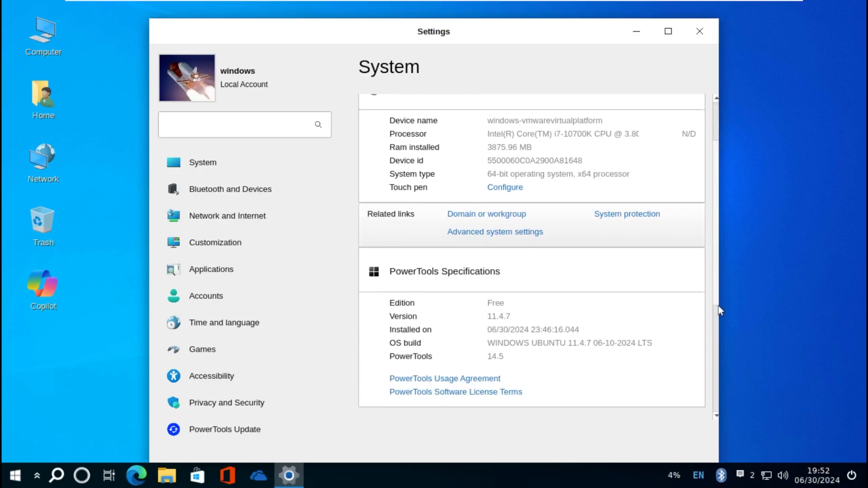
pyautogui.scroll(-3)
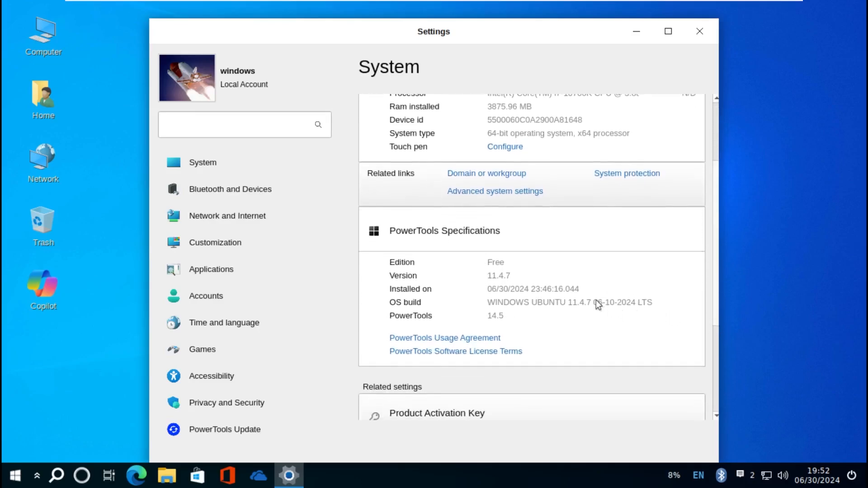
pyautogui.click(224, 429)
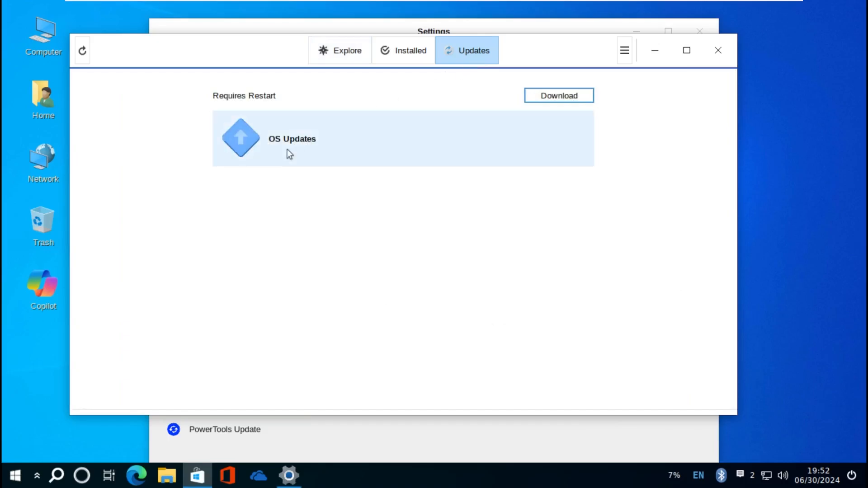
# Step: Review the OS Updates package list in GNOME Software and close it
pyautogui.click(292, 139)
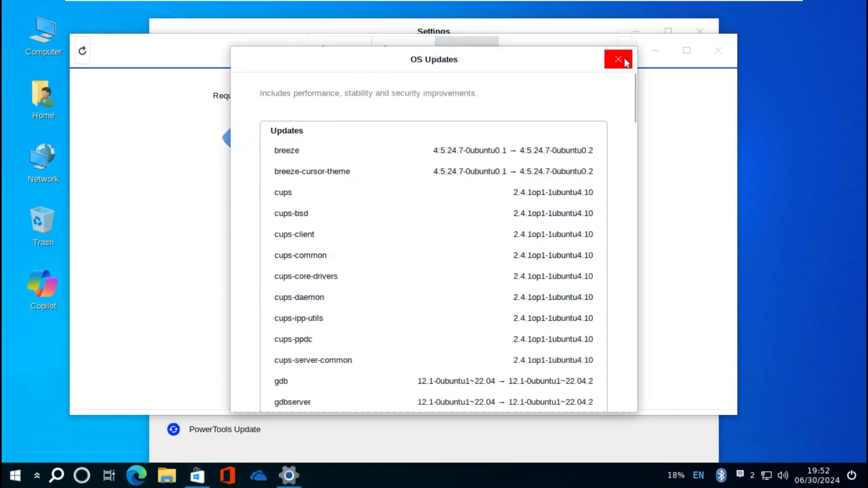
pyautogui.click(615, 59)
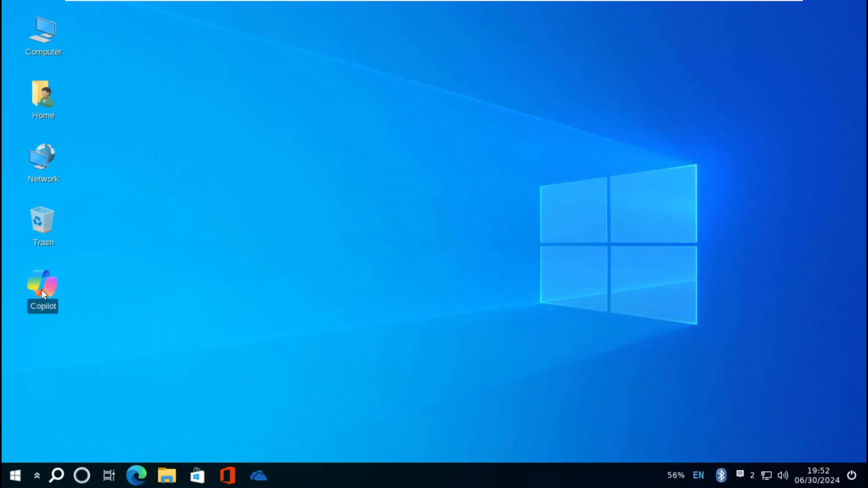
pyautogui.moveTo(133, 309)
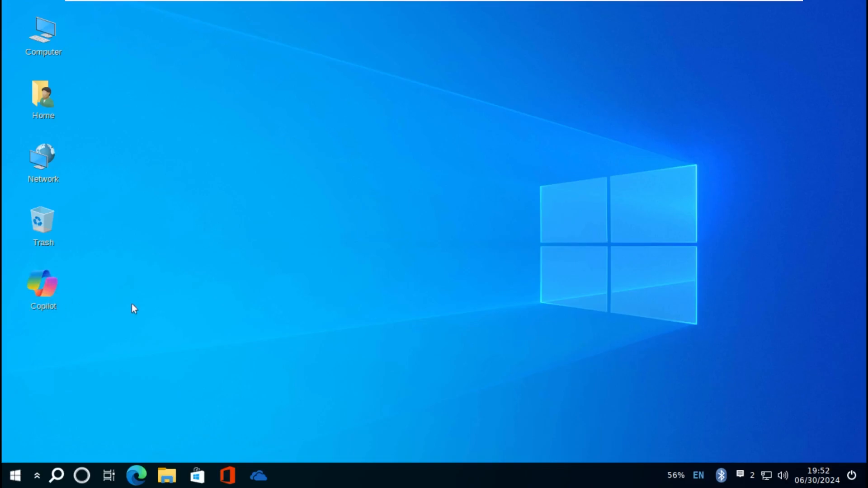
# Step: Ask Copilot 'Do you know anything about Wubuntu?' and read its answer on key features
pyautogui.doubleClick(40, 286)
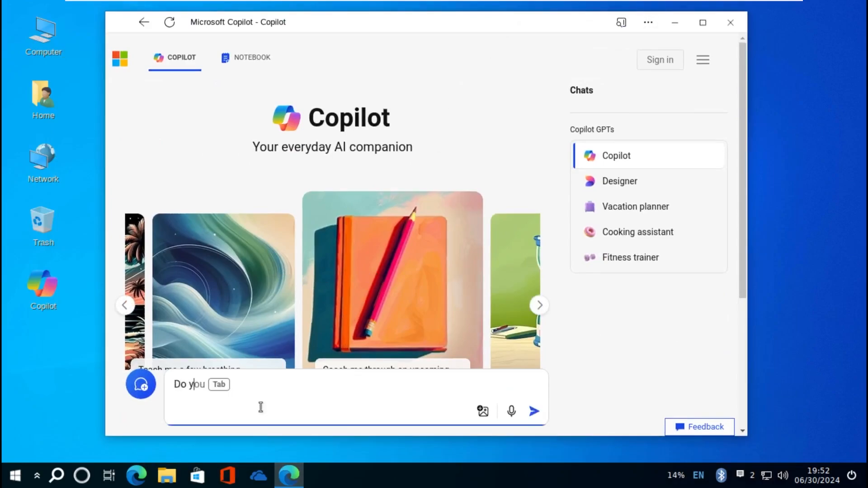
pyautogui.write('know anything about Wubuntu')
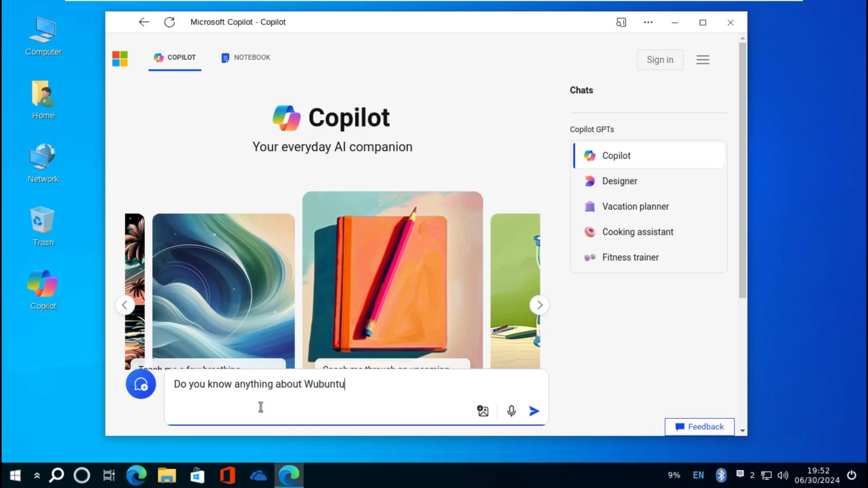
pyautogui.click(534, 411)
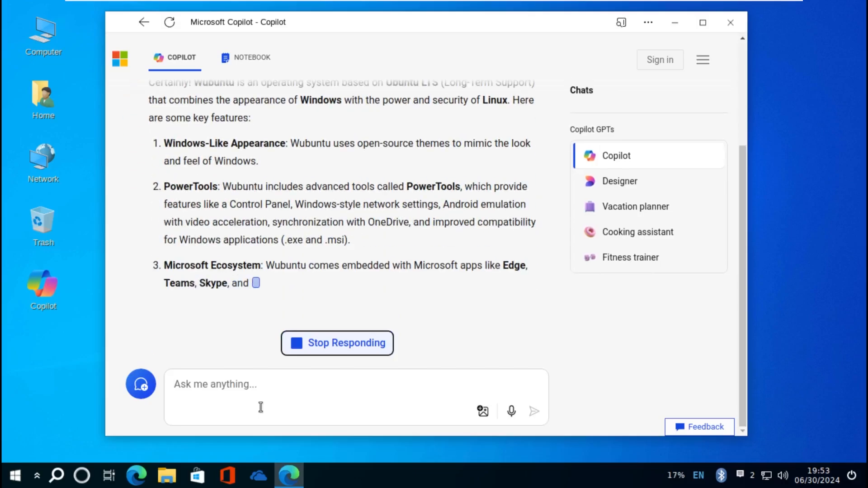
pyautogui.write('Did you know that 2+2')
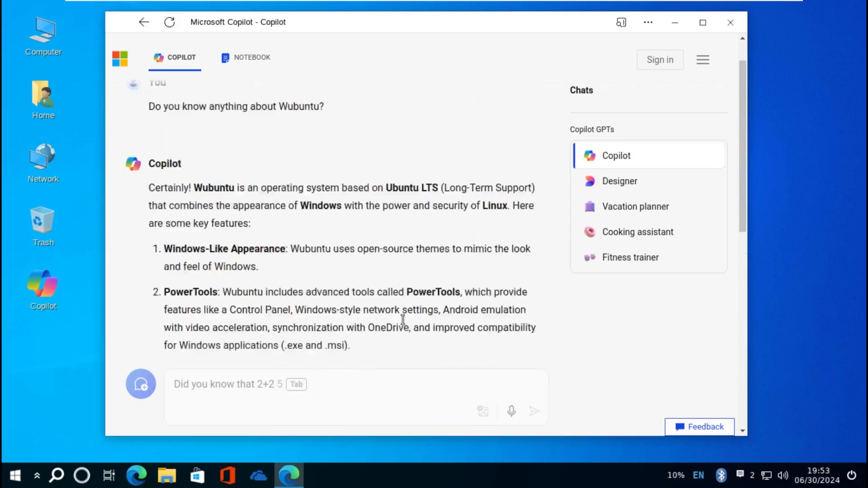
pyautogui.scroll(-3)
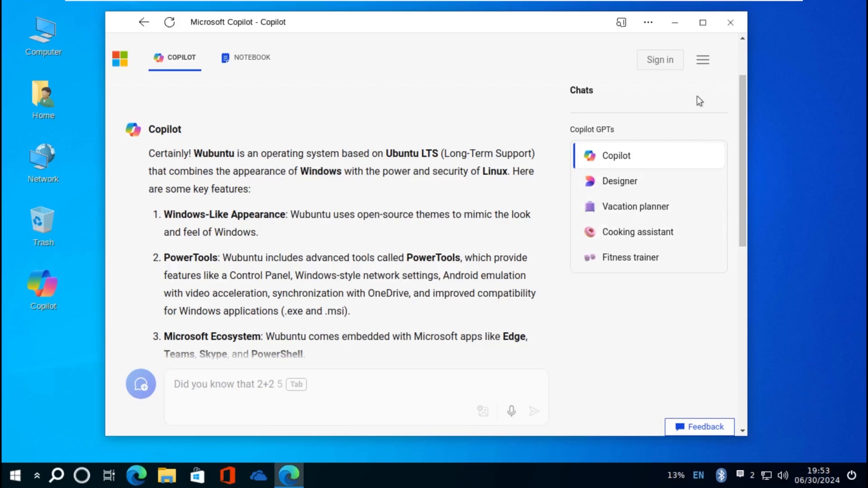
pyautogui.moveTo(729, 21)
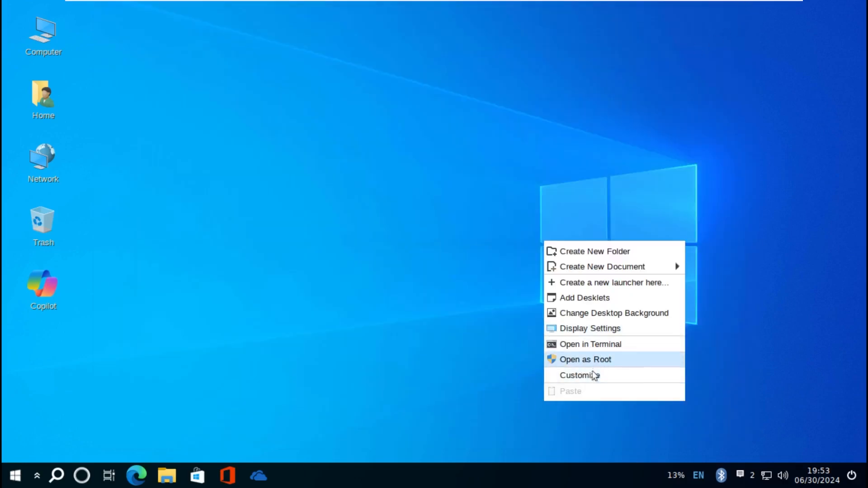
pyautogui.moveTo(602, 347)
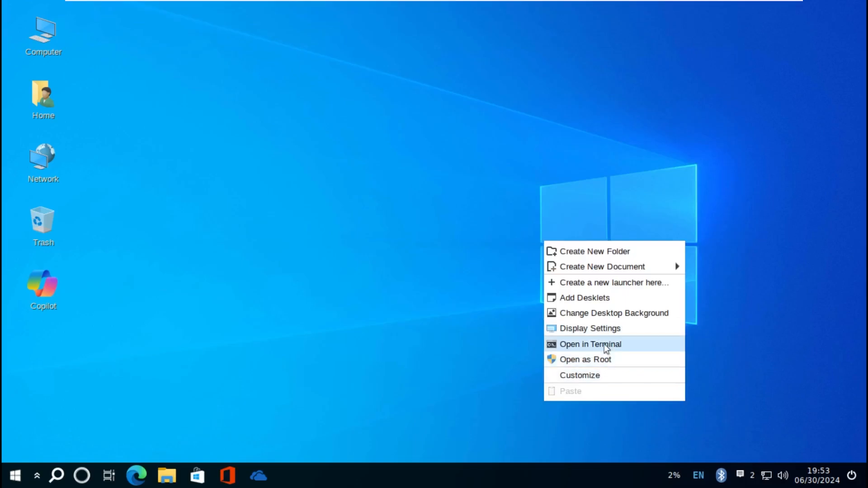
pyautogui.moveTo(609, 316)
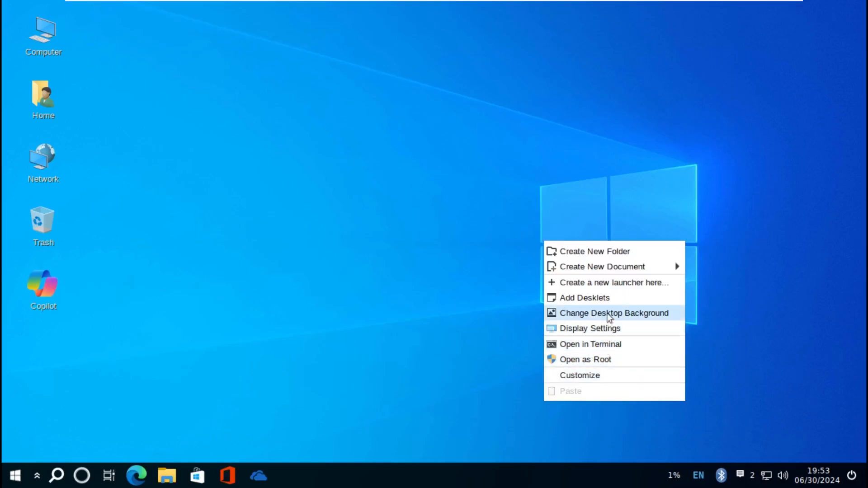
pyautogui.moveTo(619, 271)
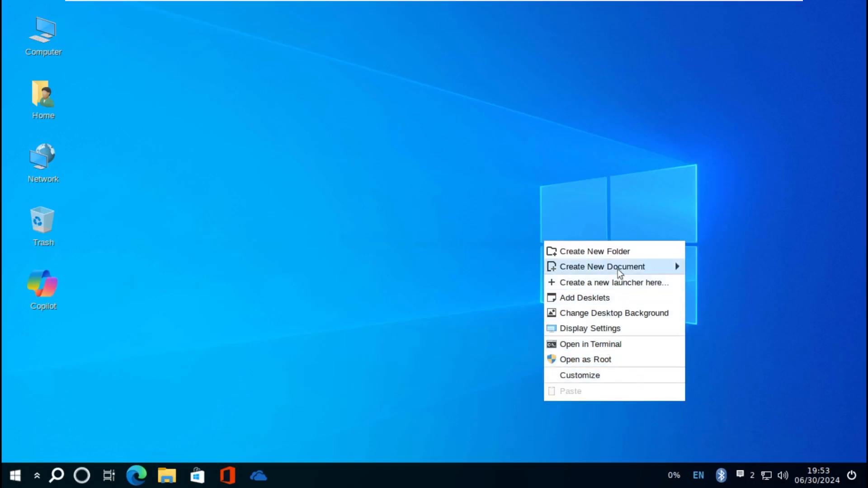
# Step: Dismiss the desktop's right-click actions menu
pyautogui.click(418, 351)
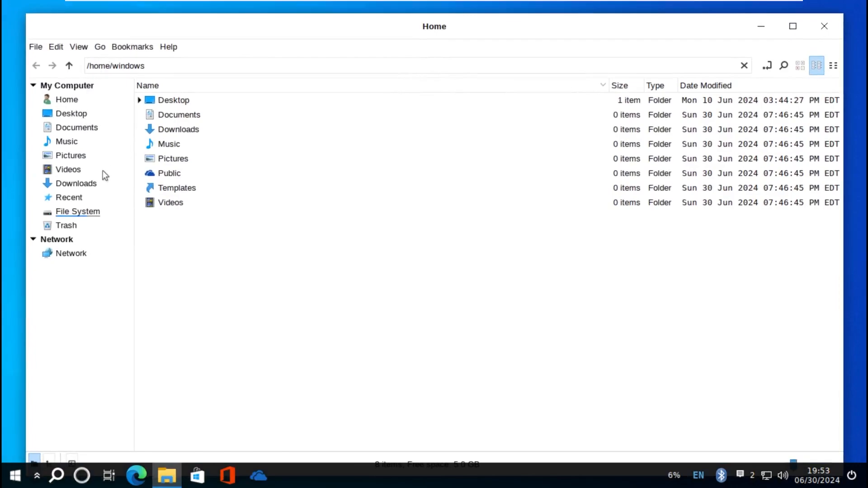
pyautogui.moveTo(92, 191)
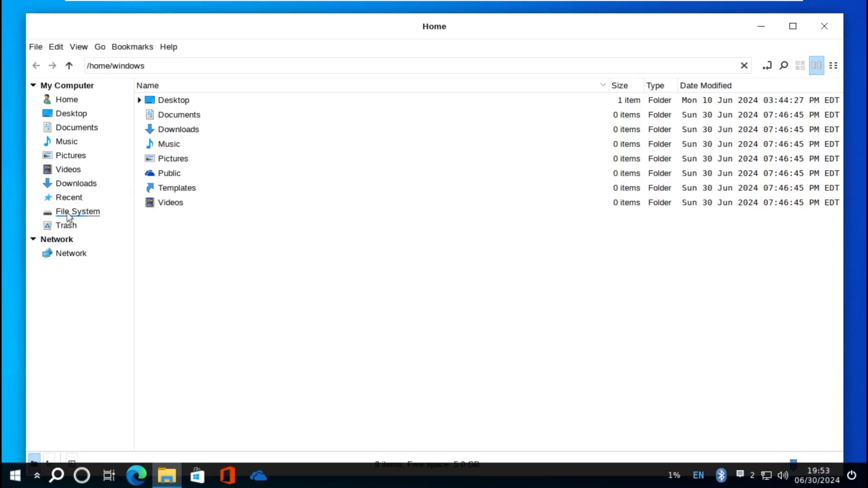
pyautogui.moveTo(137, 221)
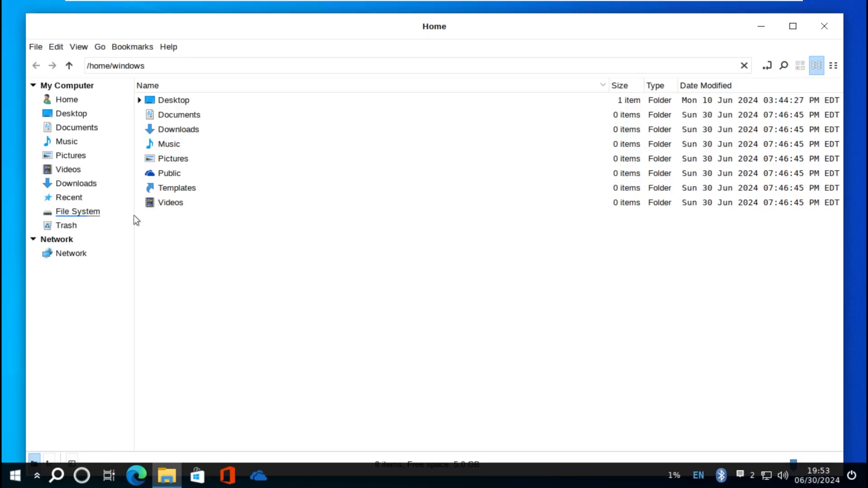
pyautogui.moveTo(181, 125)
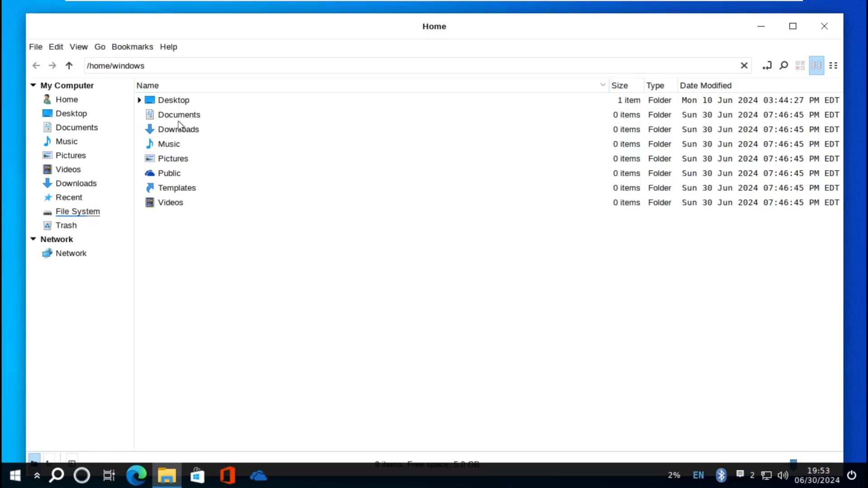
pyautogui.moveTo(171, 31)
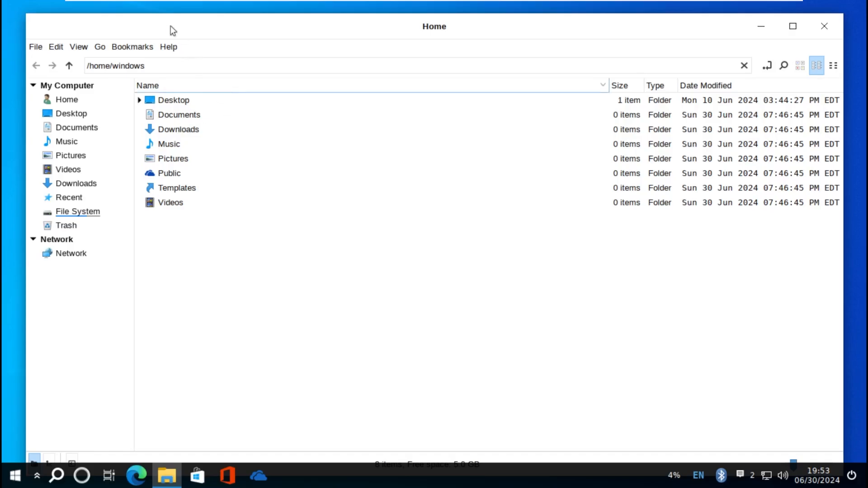
# Step: Browse the empty Downloads folder and the Desktop folder holding Copilot in Nemo
pyautogui.click(132, 47)
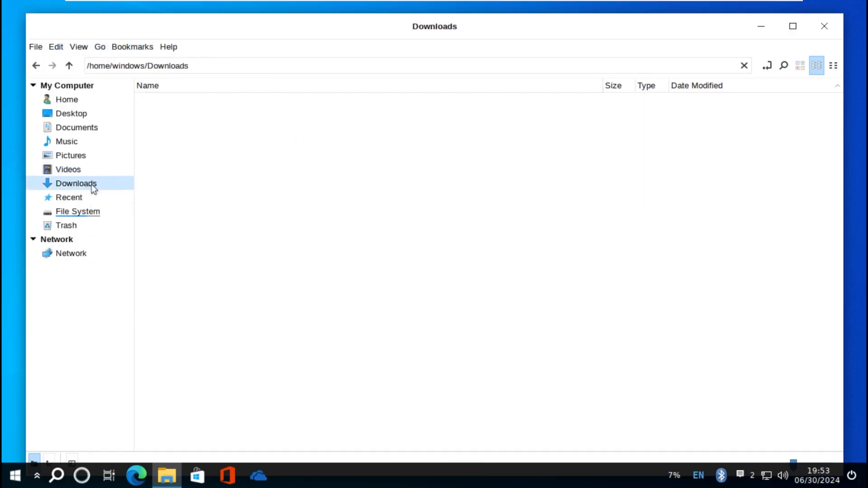
pyautogui.click(66, 99)
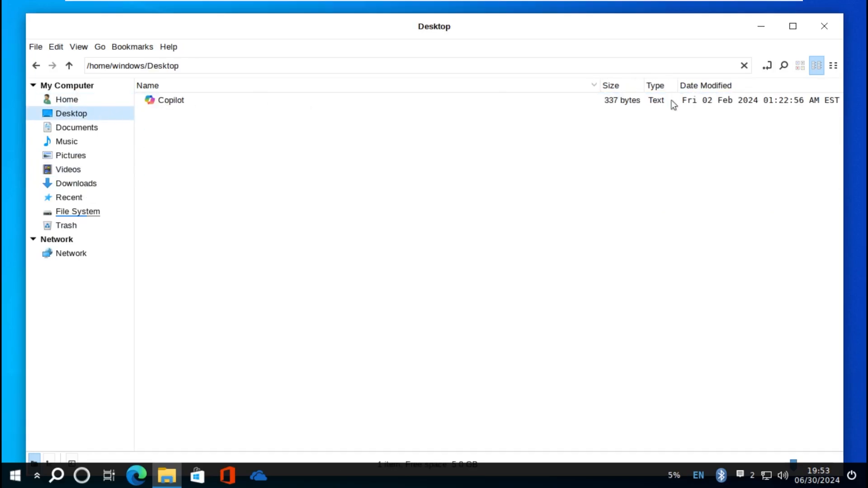
pyautogui.rightClick(170, 99)
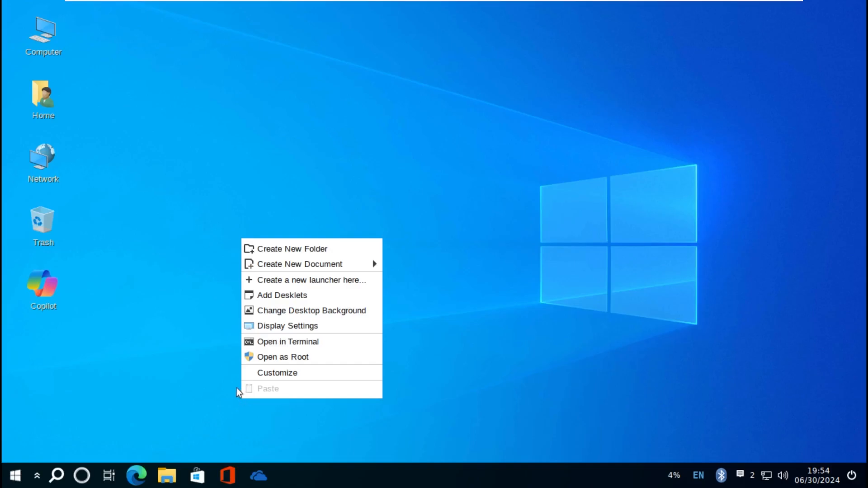
pyautogui.moveTo(240, 384)
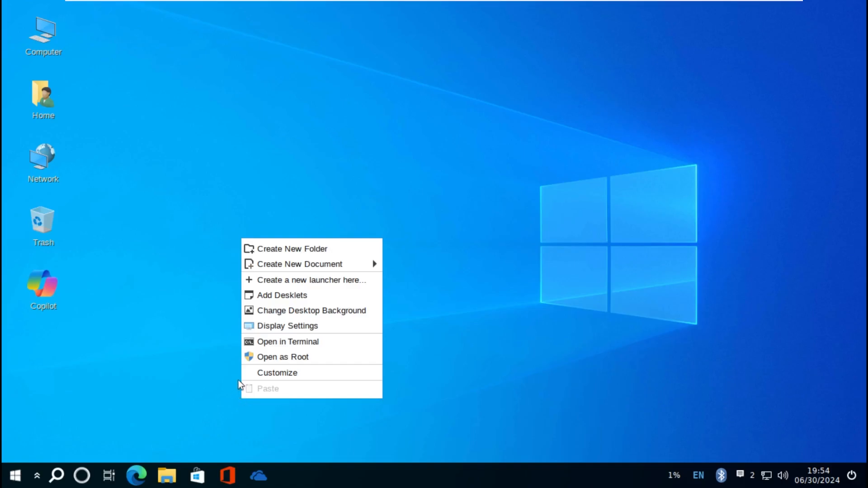
pyautogui.moveTo(251, 383)
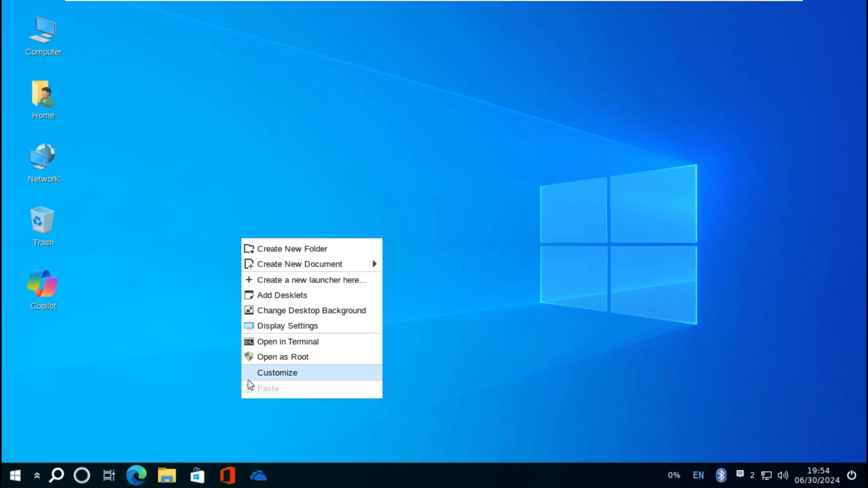